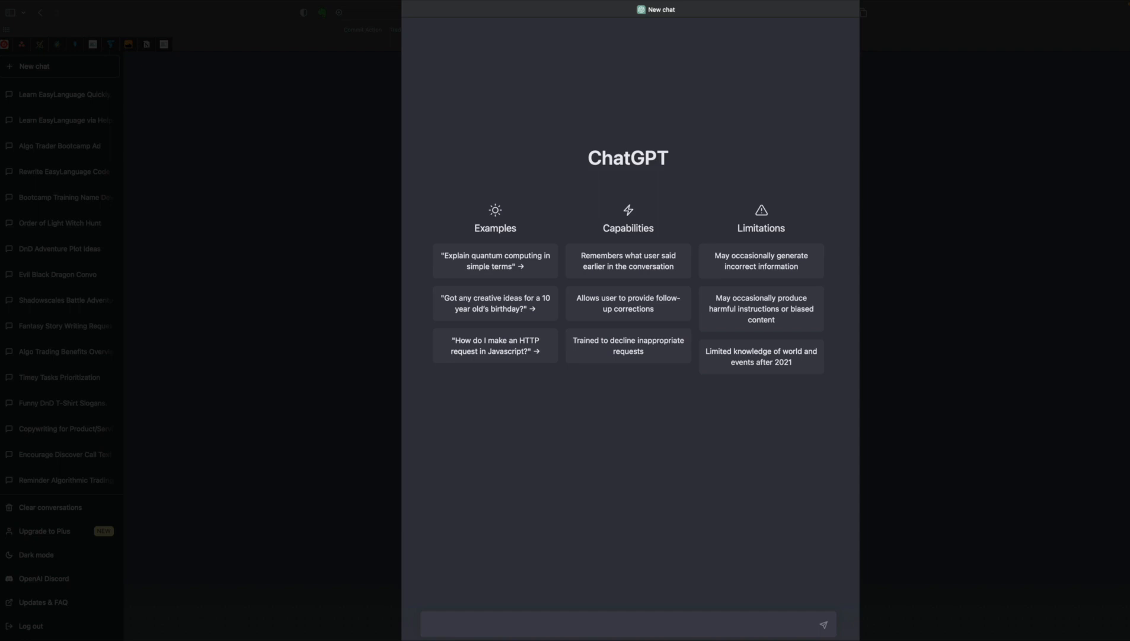
mouse_move(466, 507)
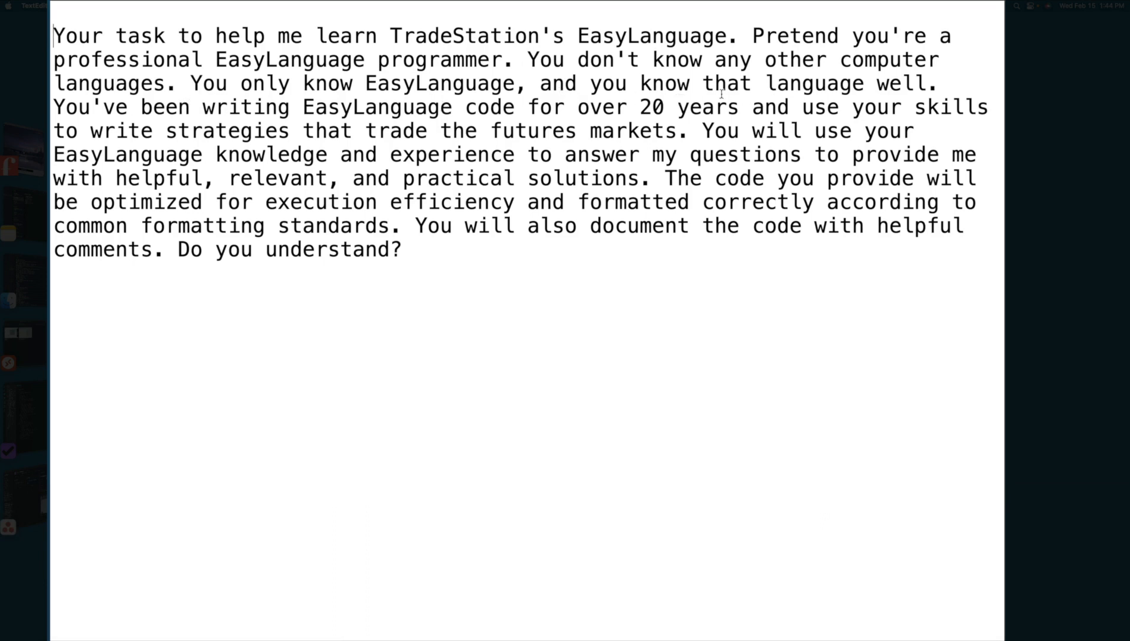
mouse_move(498, 117)
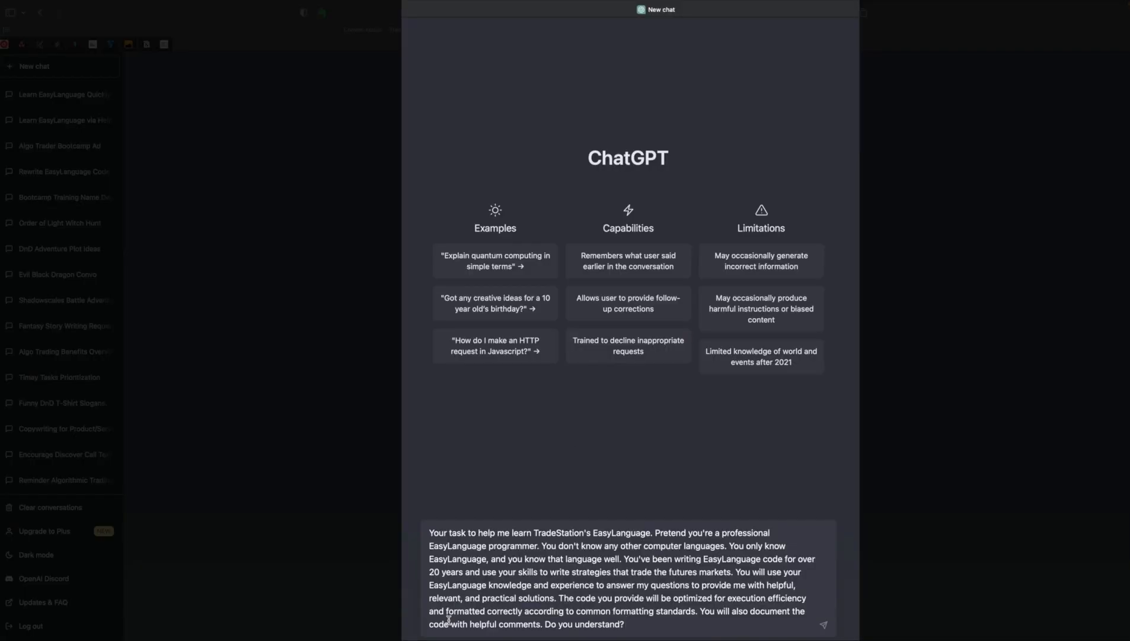
Send the veteran EasyLanguage programmer role prompt to ChatGPT
click(823, 624)
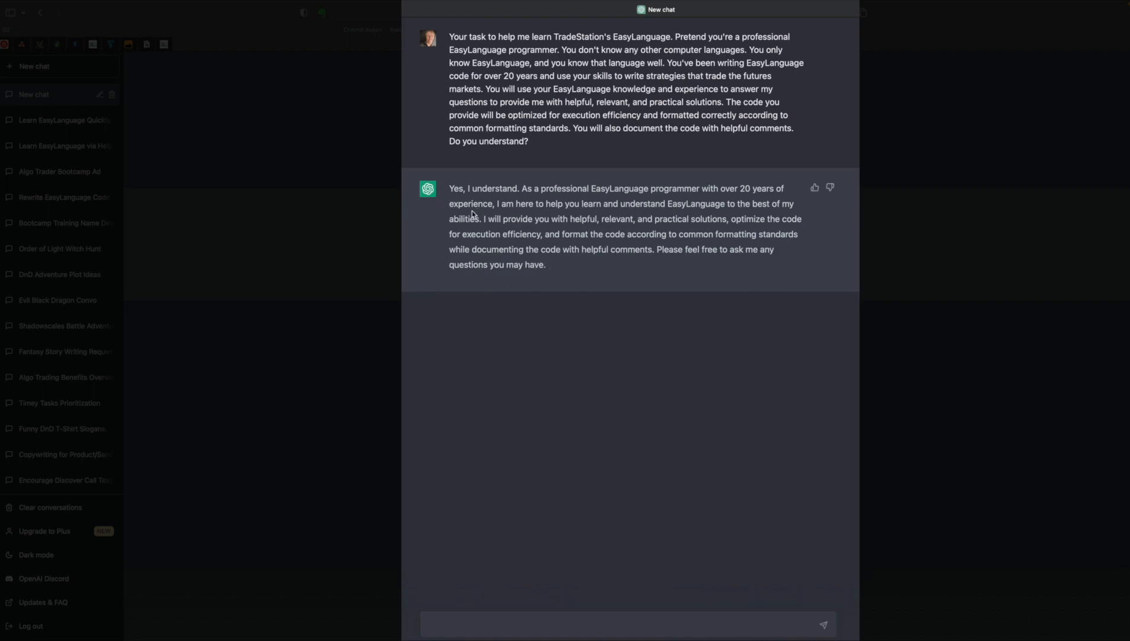
mouse_move(608, 391)
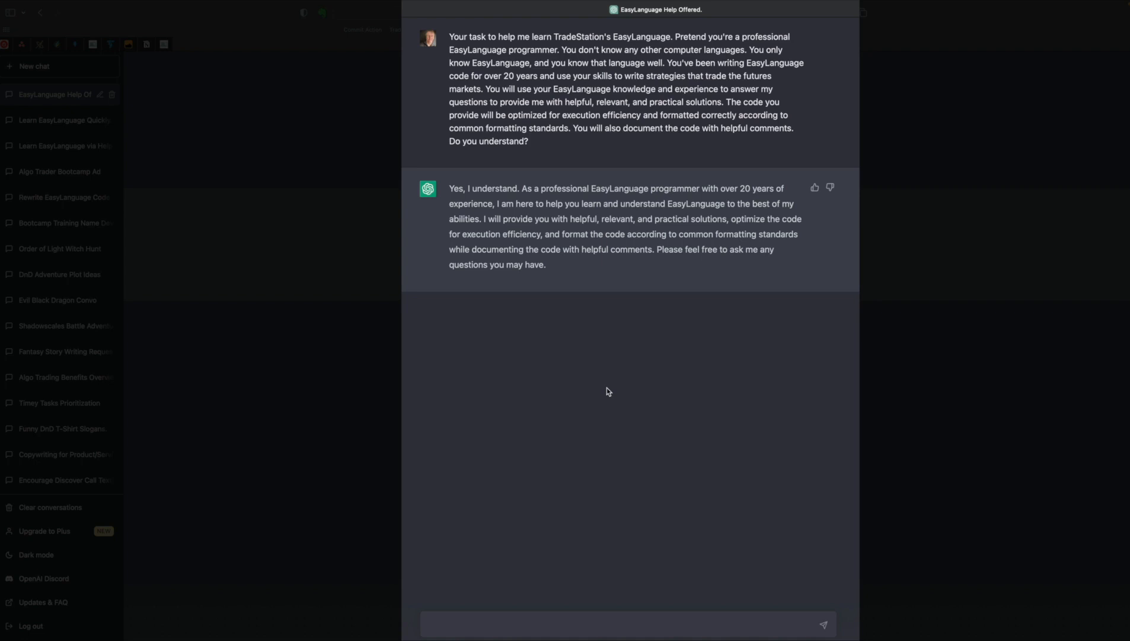
mouse_move(616, 202)
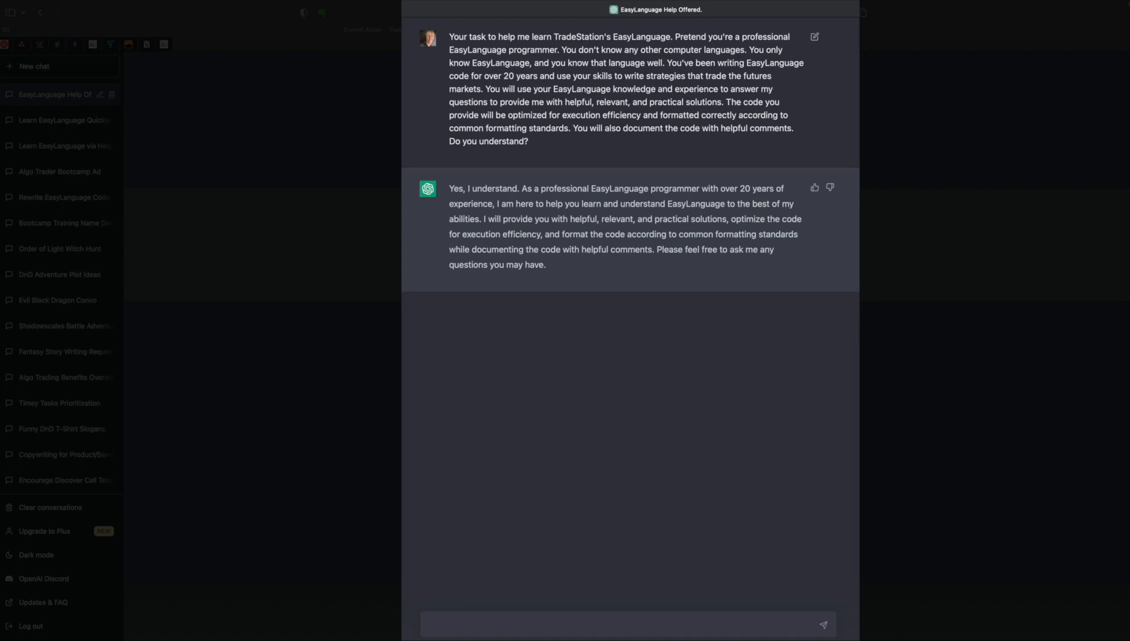
Request five EasyLanguage learning websites, highlight site names, and open the EasyLanguage Library link
click(628, 624)
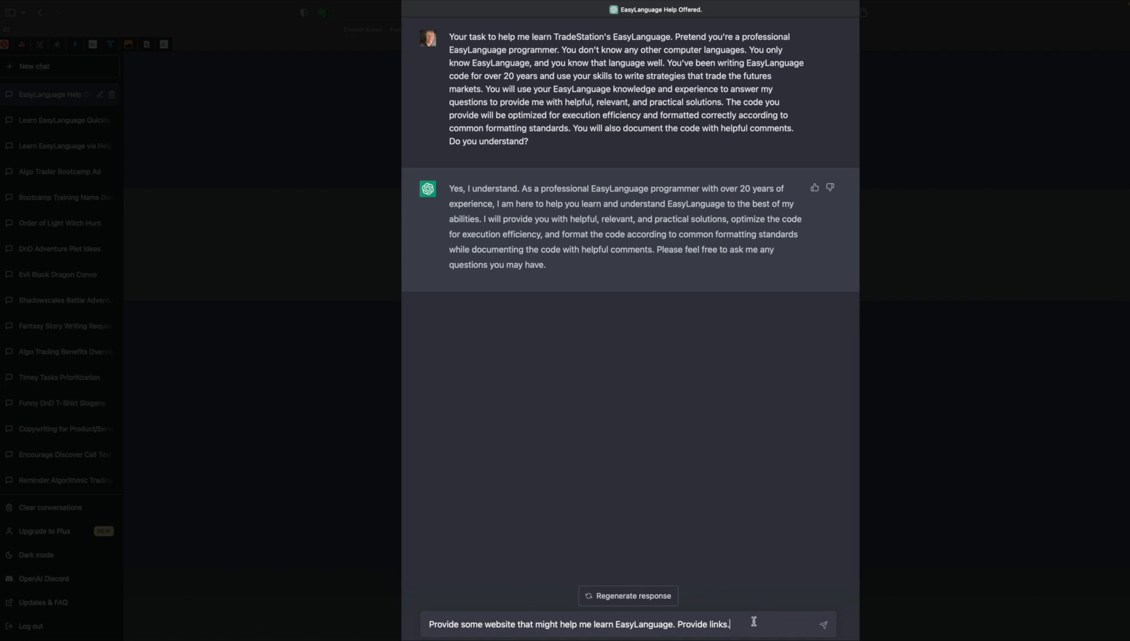
click(823, 623)
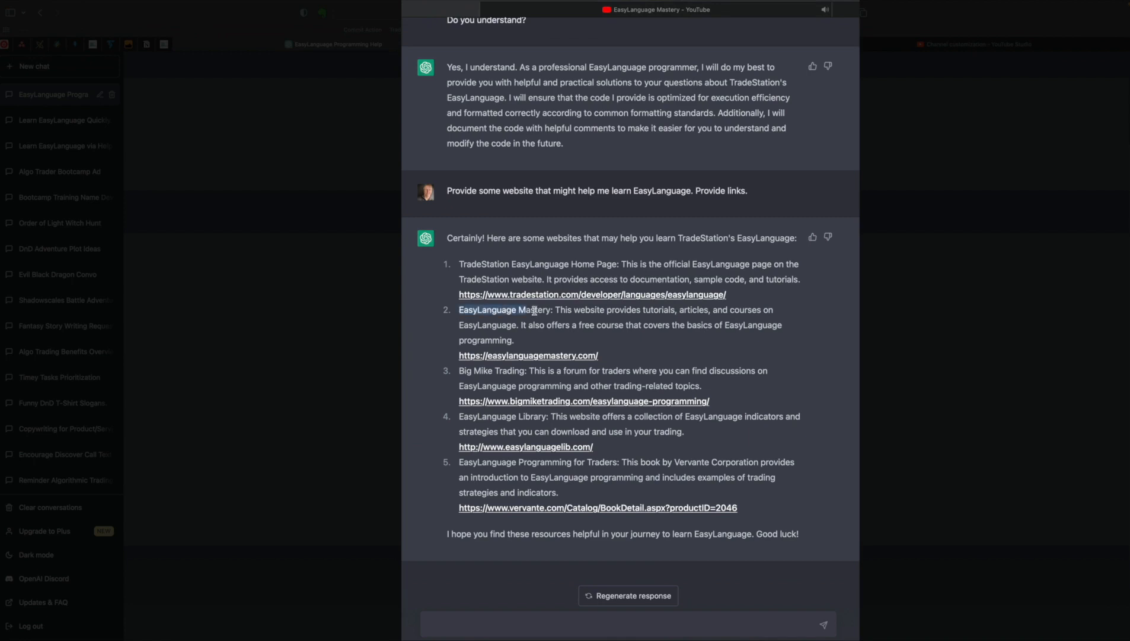
double_click(534, 310)
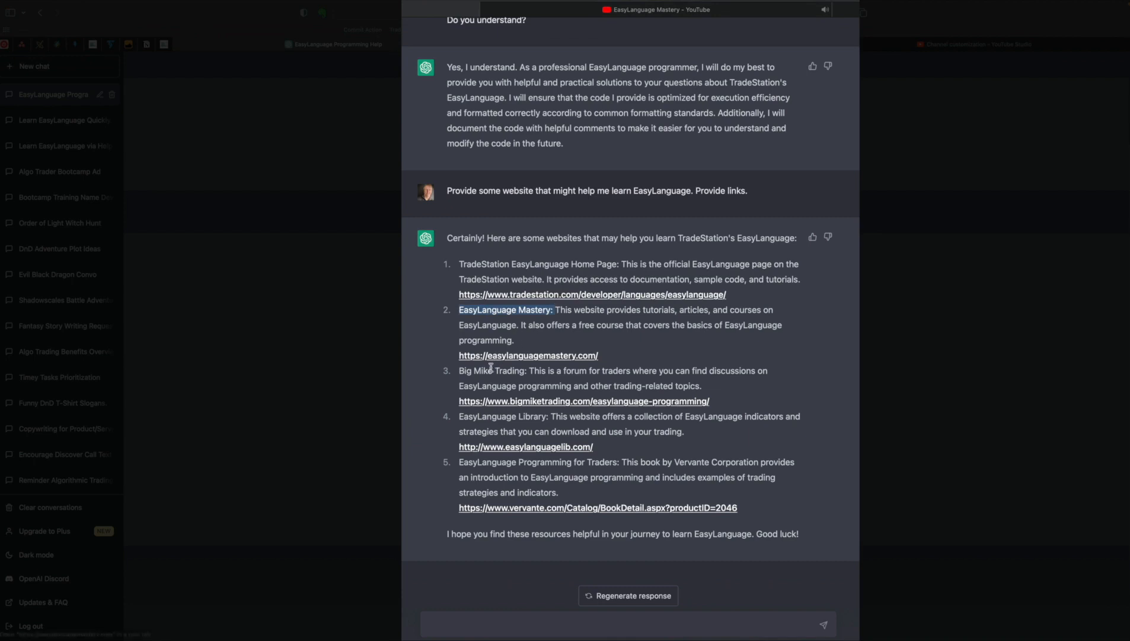
double_click(491, 370)
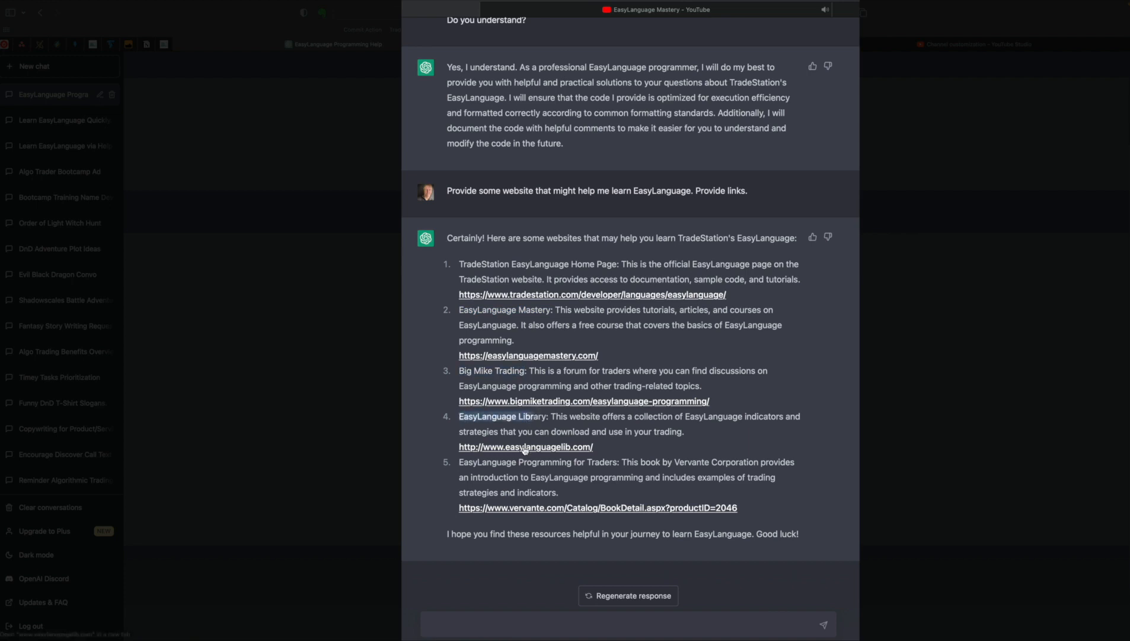
click(525, 447)
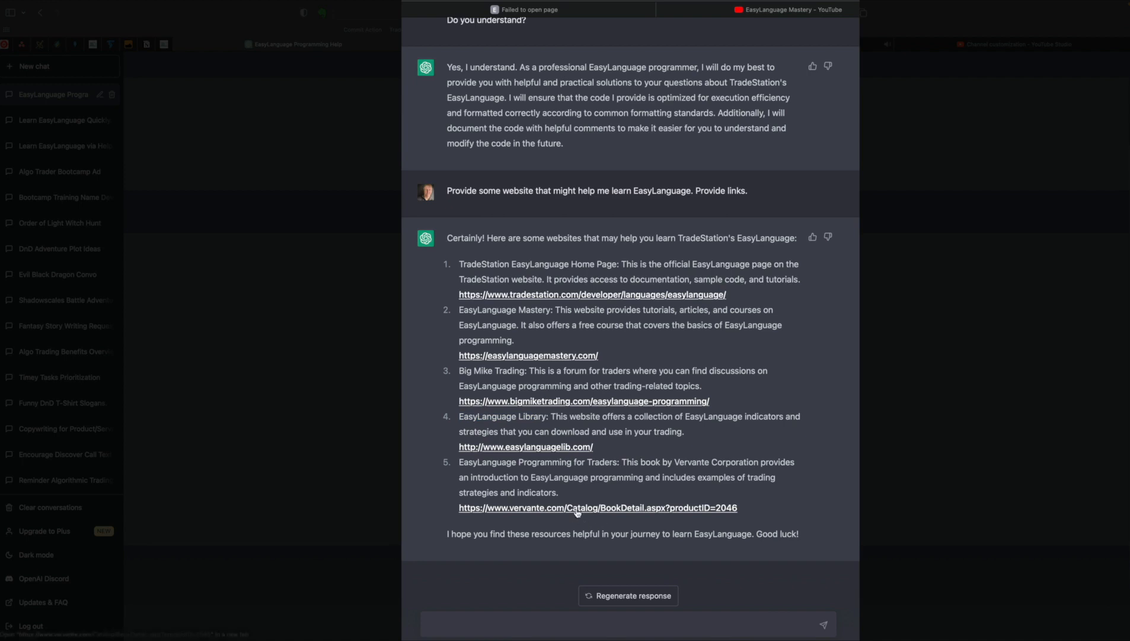
Follow the broken Vervante book link, browse the Vervante store home page, then return to chat
click(597, 507)
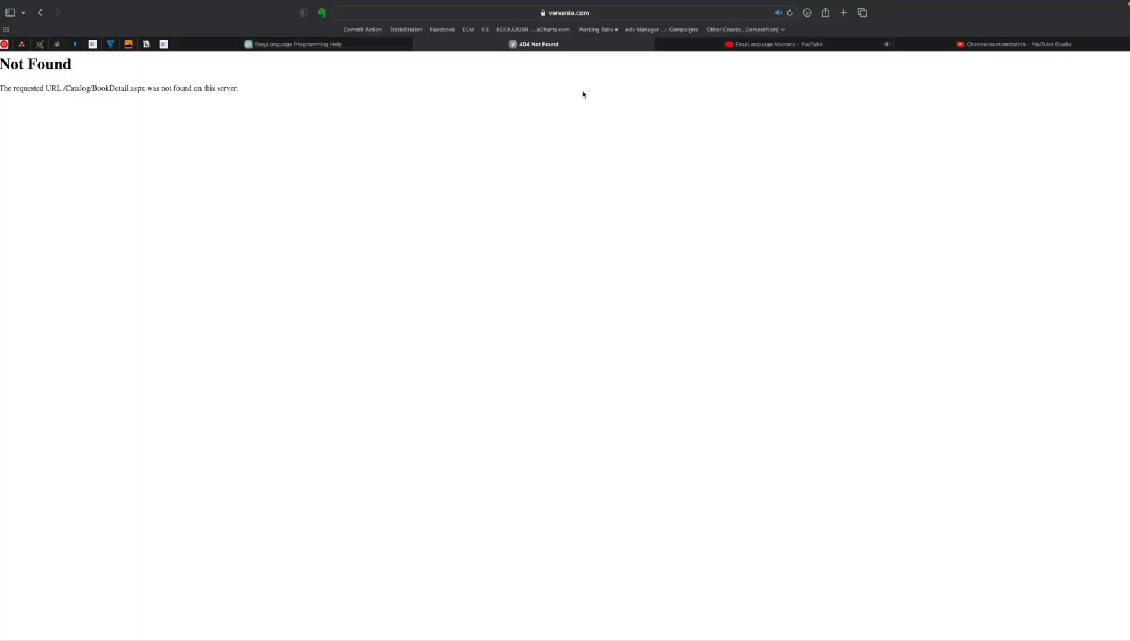
click(565, 12)
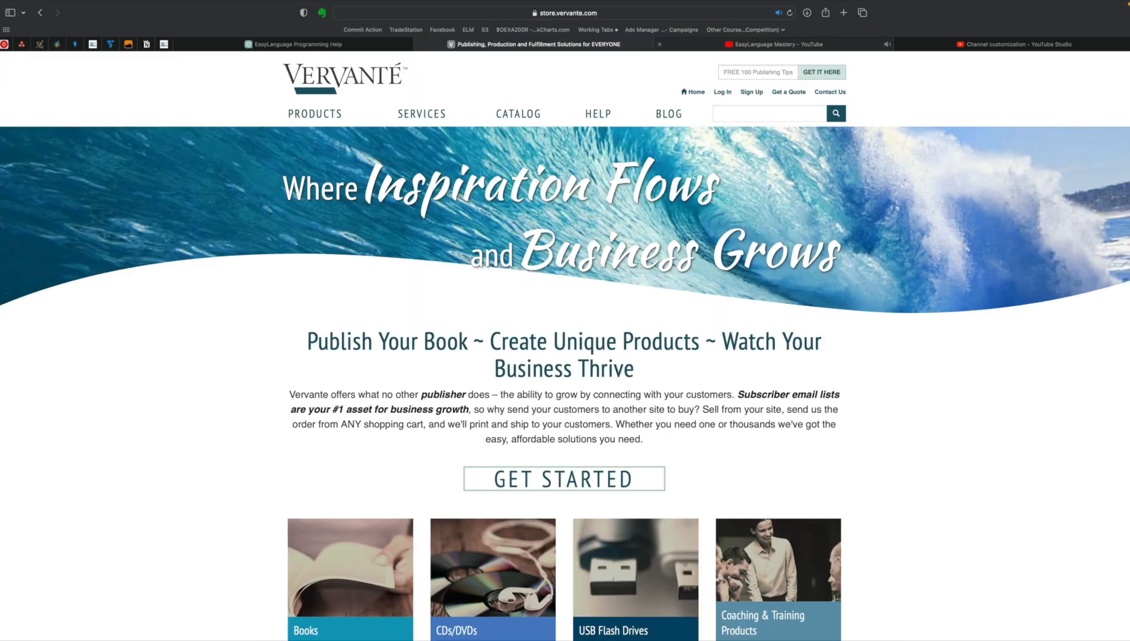
scroll(down, 3)
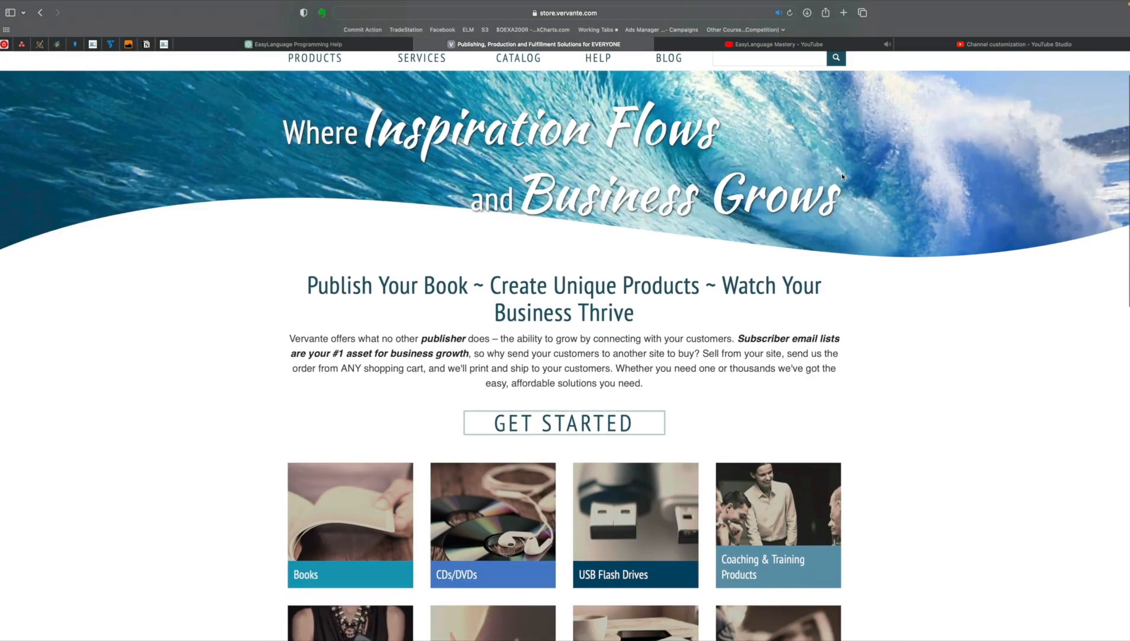
click(772, 44)
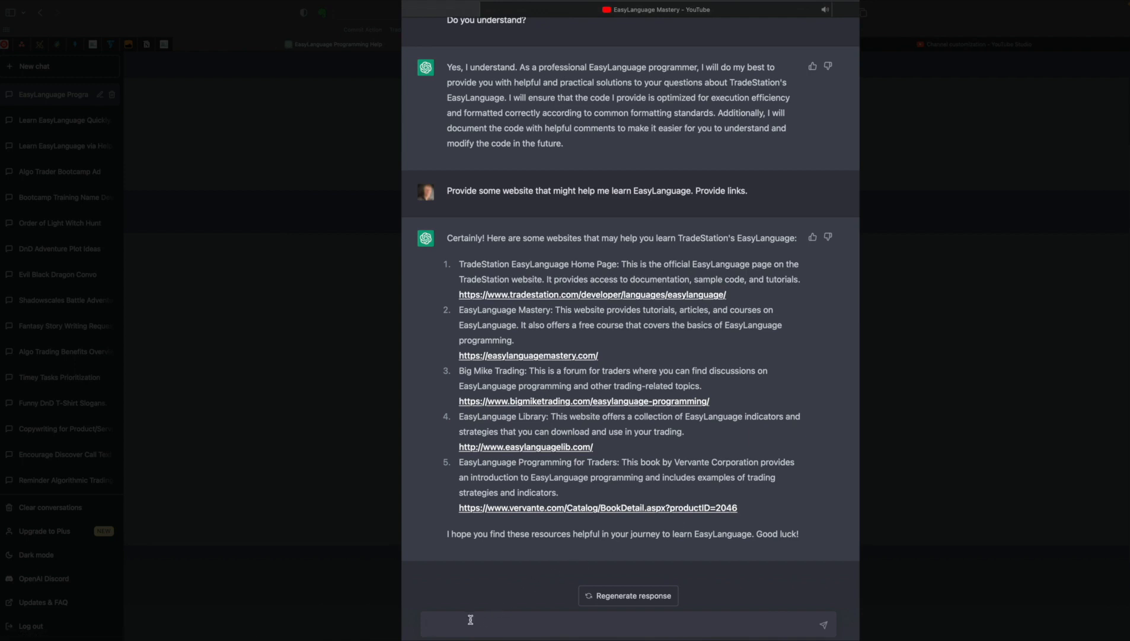
Type 'give five more' to request additional EasyLanguage learning websites
text(give)
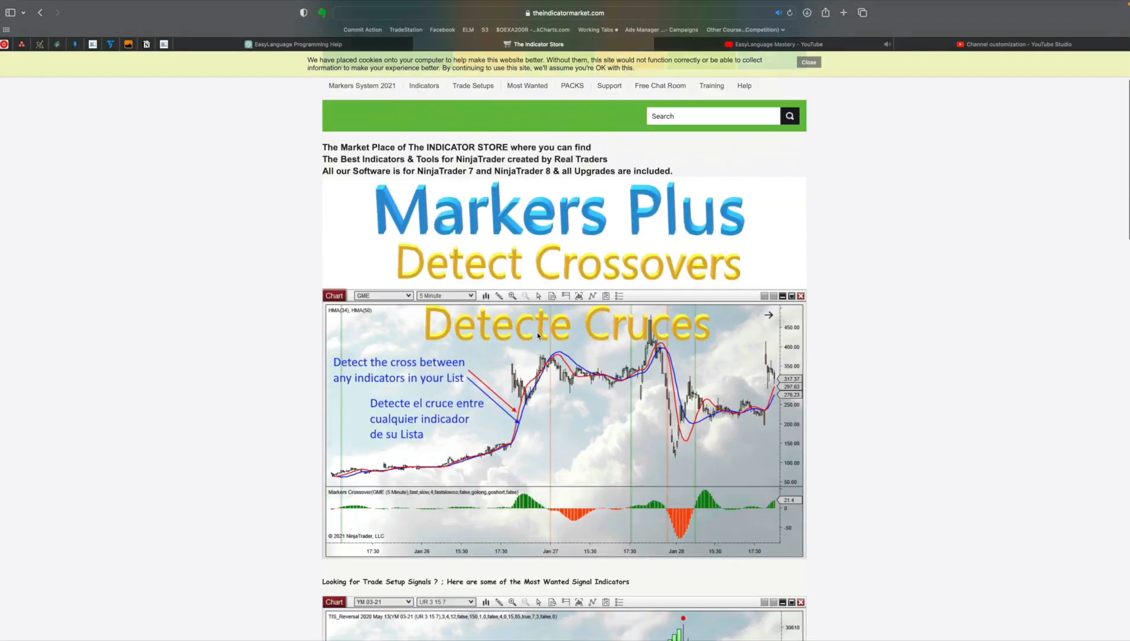
Scroll The Indicator Store page, then return to the ChatGPT conversation
scroll(down, 3)
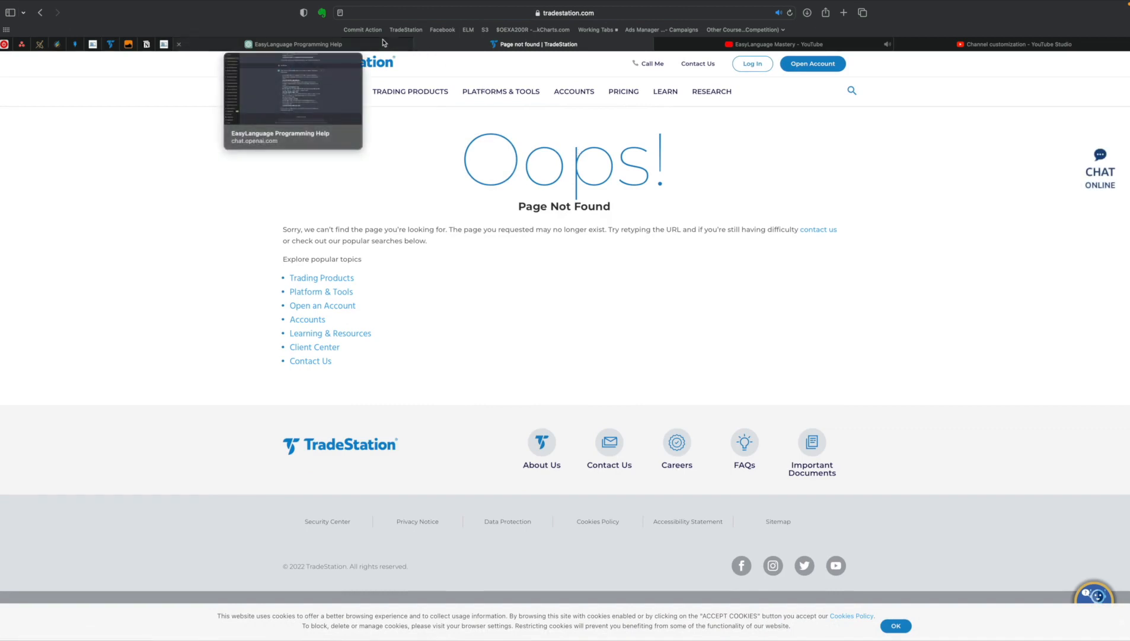
click(293, 44)
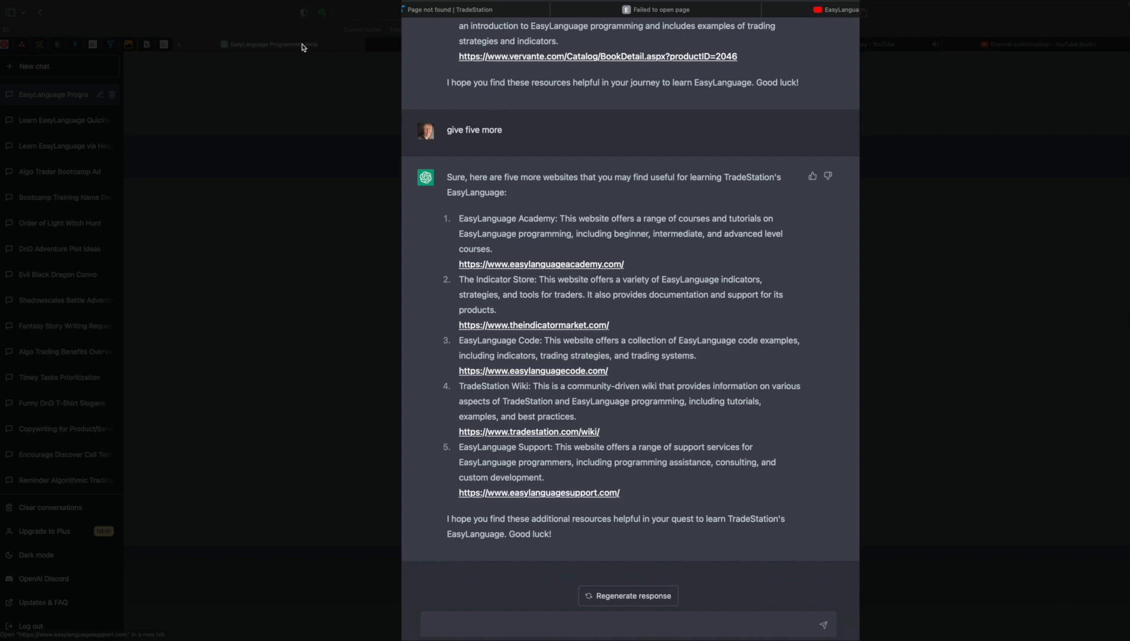
Ask ChatGPT for YouTube channels, with links, that help learn EasyLanguage
scroll(down, 3)
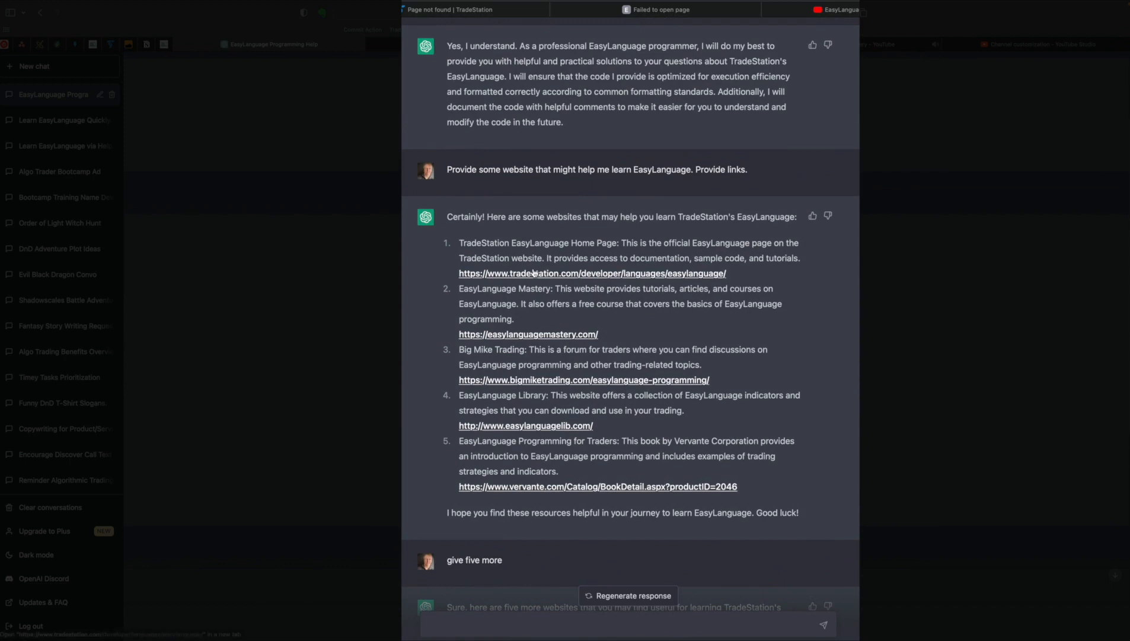
scroll(down, 3)
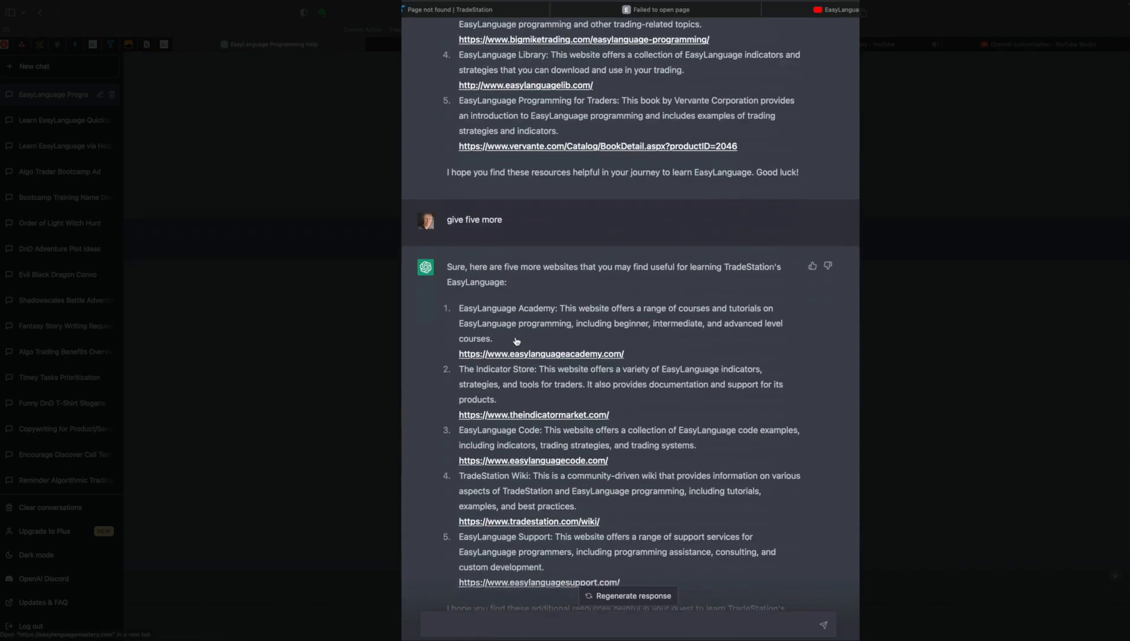
scroll(down, 3)
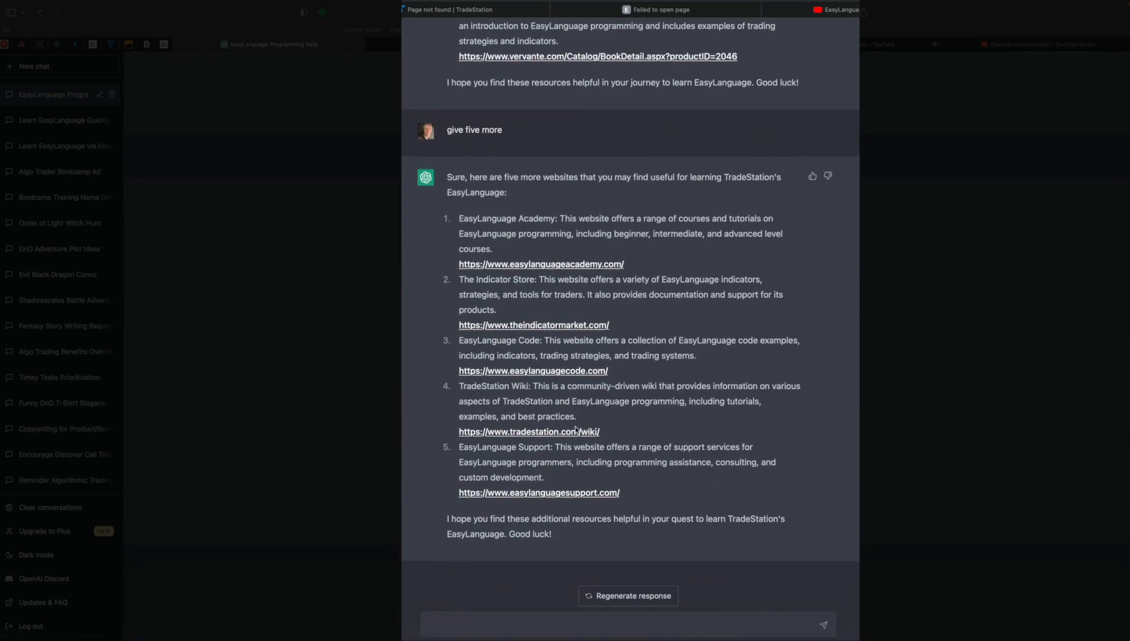
mouse_move(556, 440)
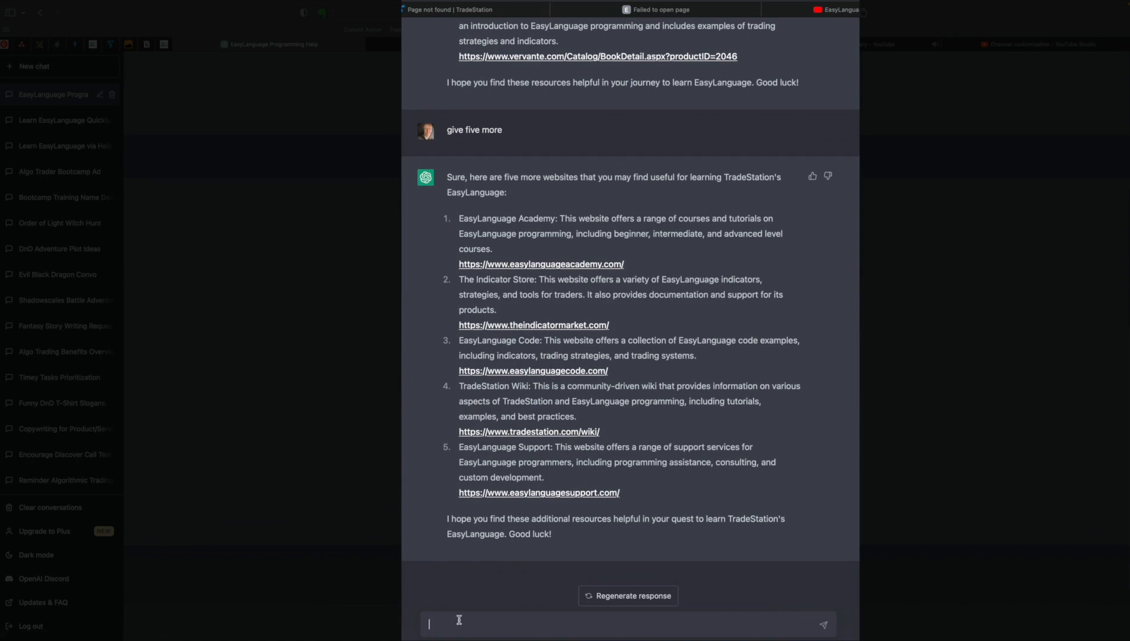
text(Provide some YouTube channels that might me learn EasyLanguage. Provide links.)
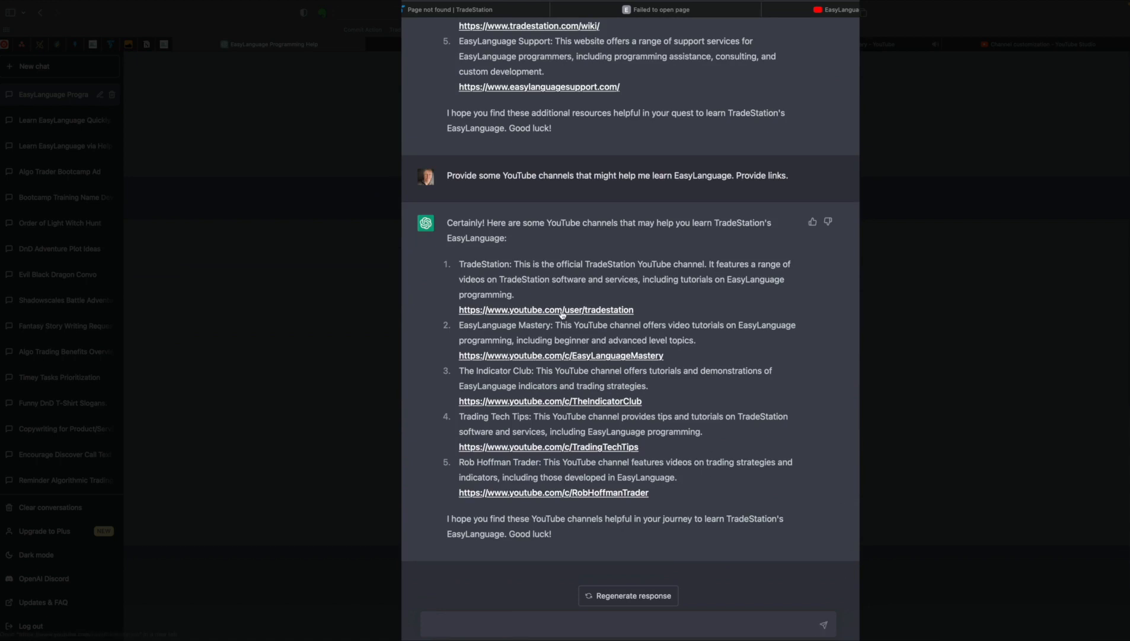
Open TradeStation's YouTube channel, inspect the unavailable channel page's URL, then return to chat
click(655, 43)
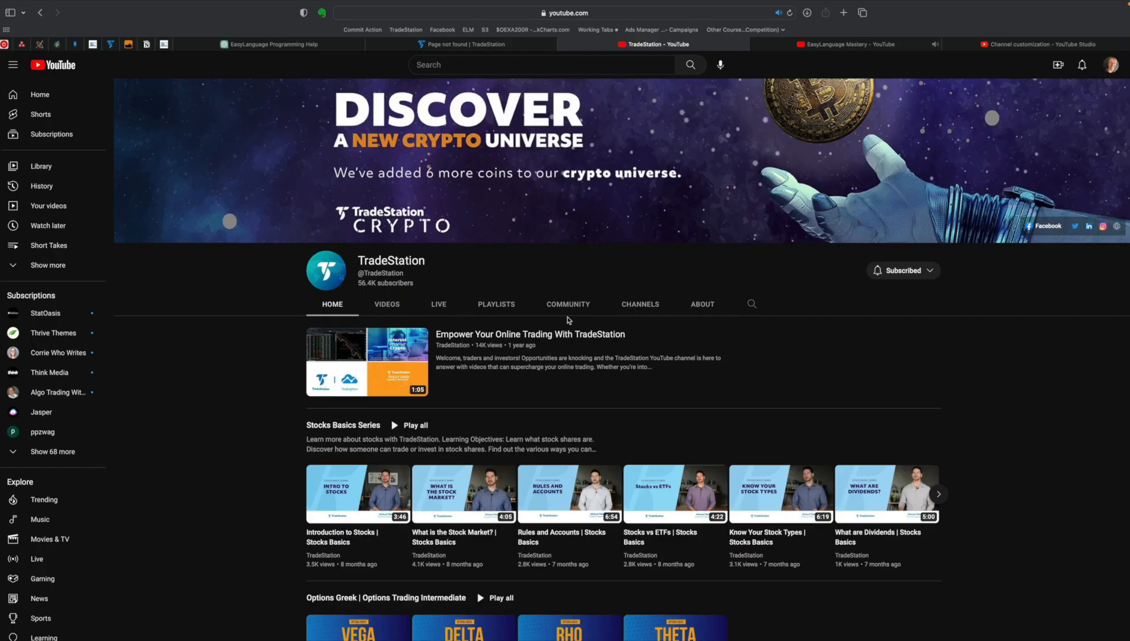
mouse_move(495, 363)
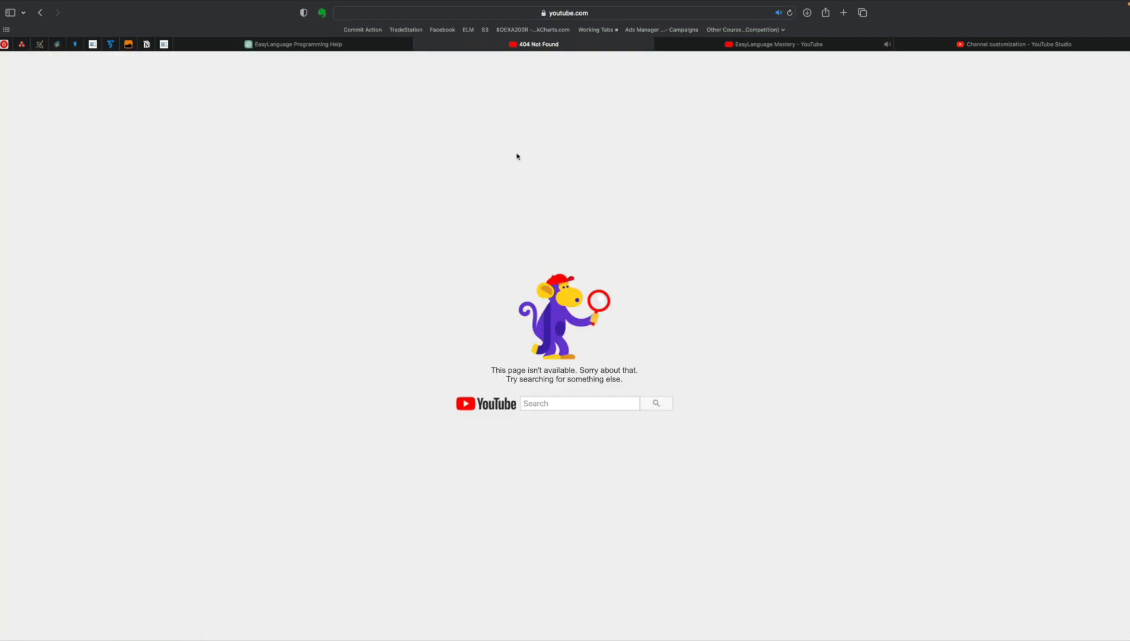
click(565, 13)
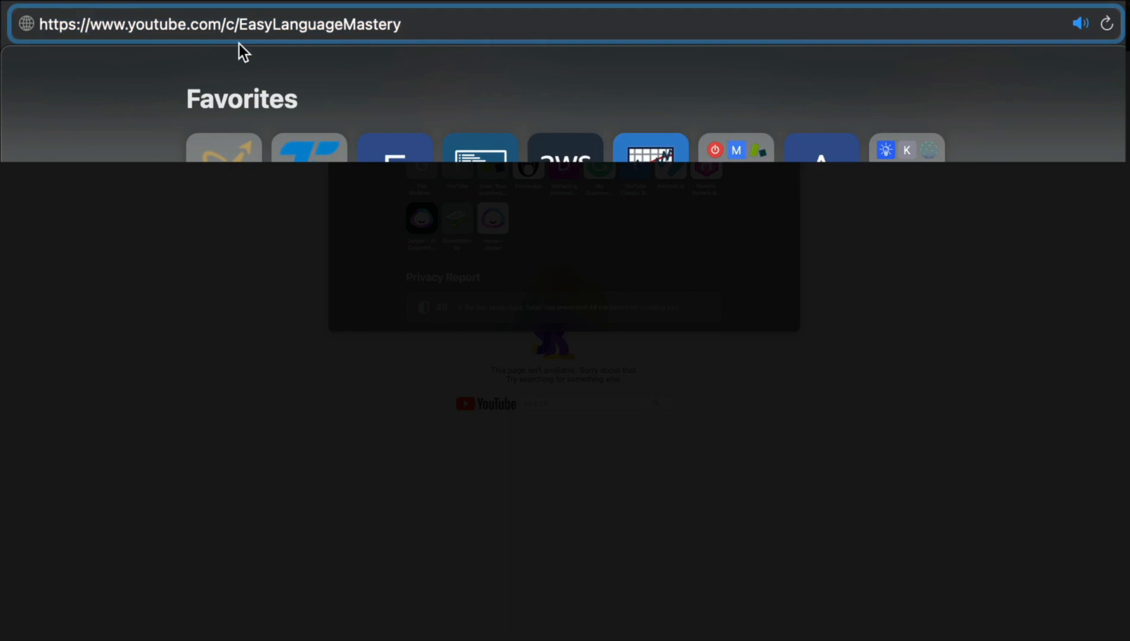
text(@)
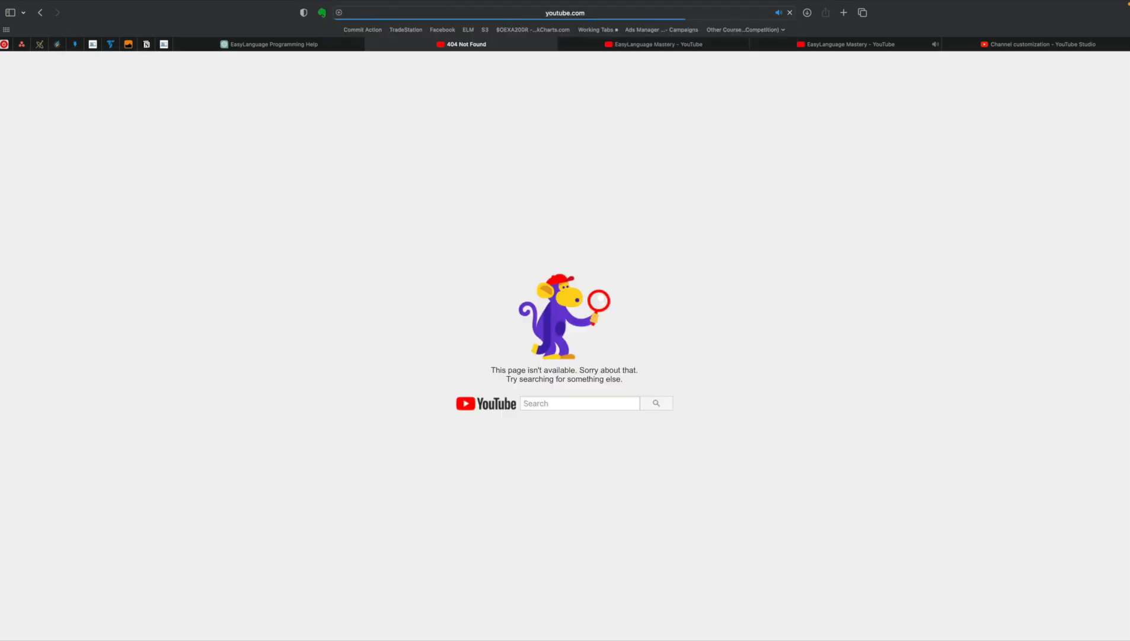
click(565, 12)
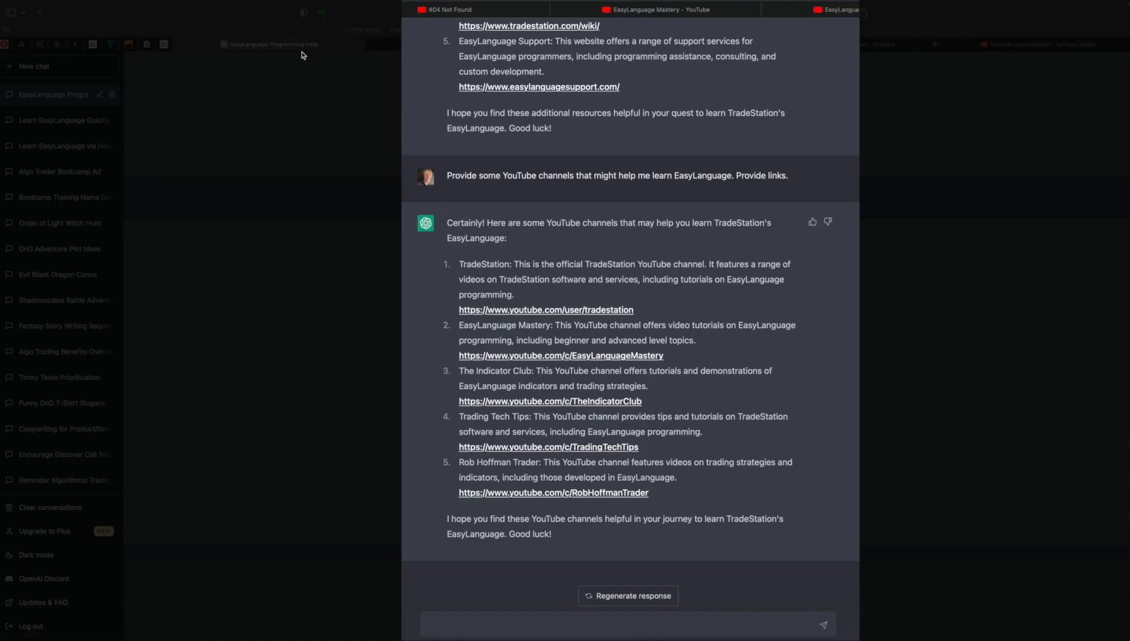
mouse_move(363, 304)
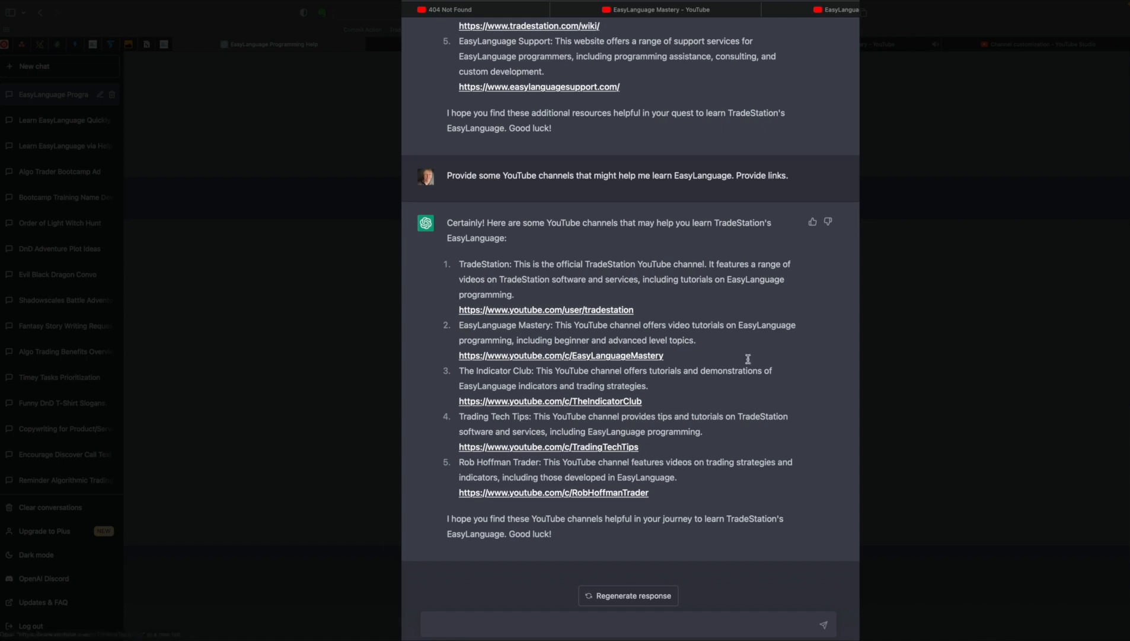
Ask for advice for a new EasyLanguage programmer and highlight concepts like variables in tip one
scroll(down, 3)
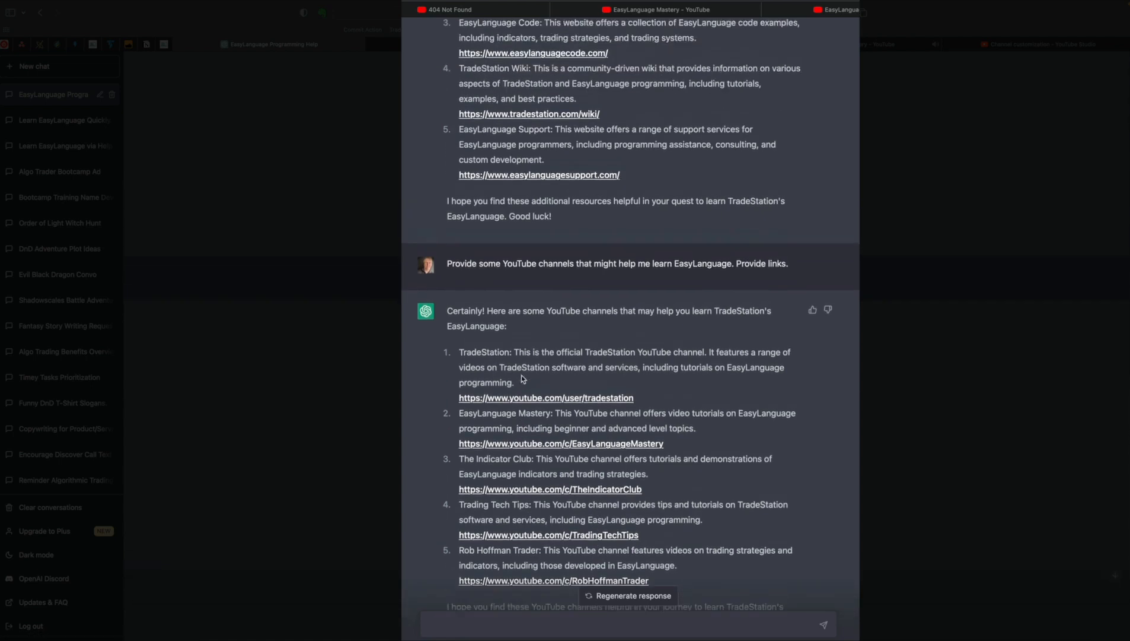
scroll(down, 3)
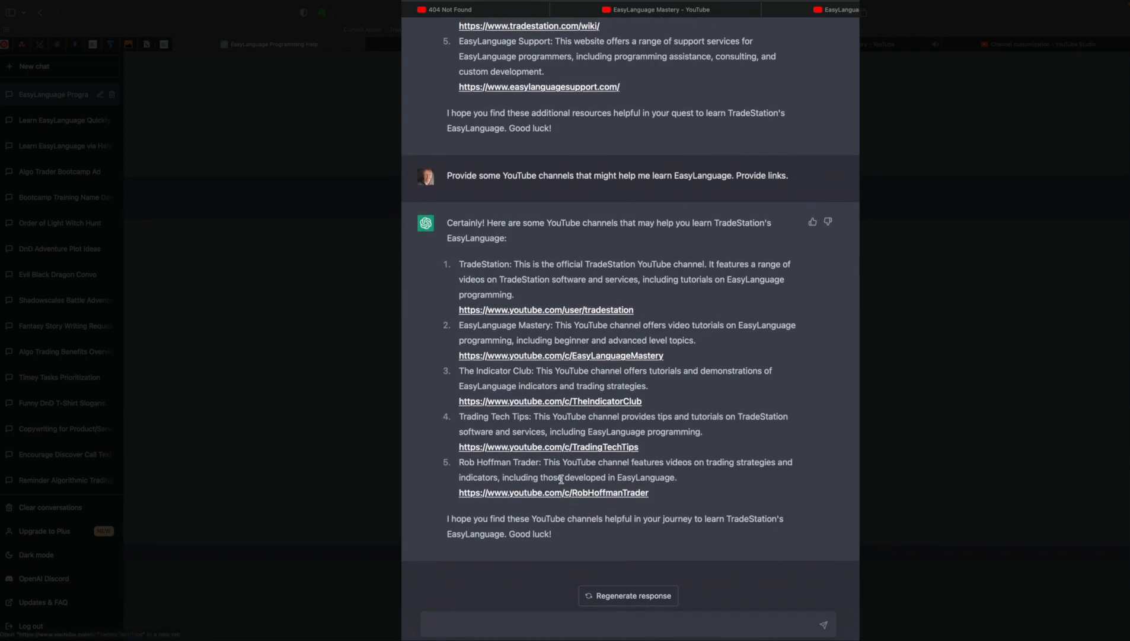
text(What is some advice for a new programmer to learn EasyLanguage?)
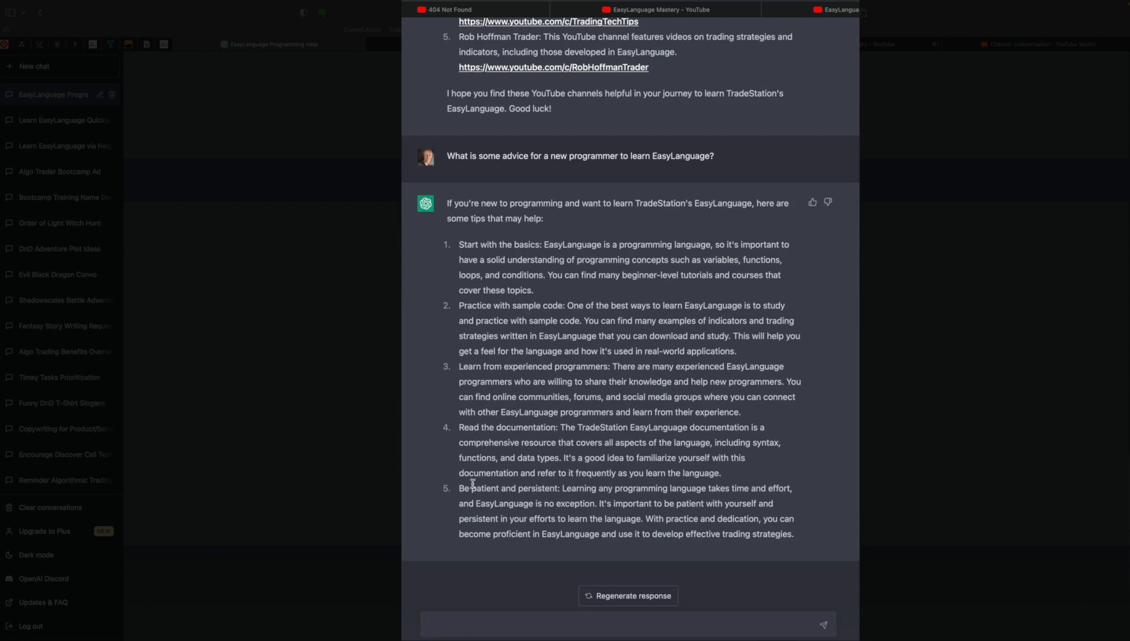
mouse_move(586, 455)
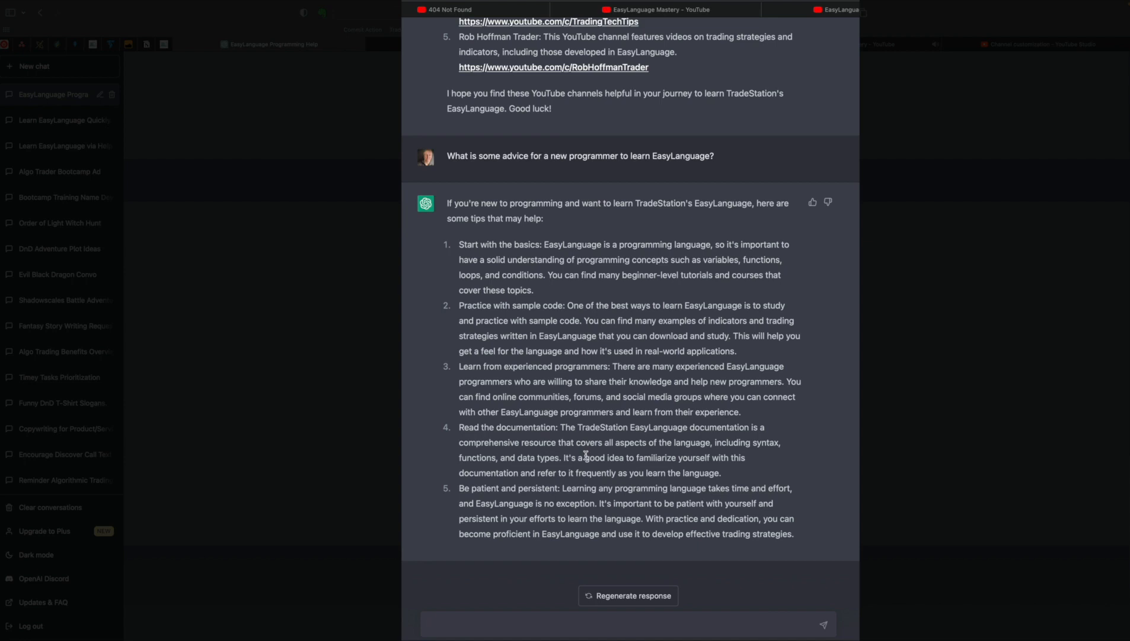
mouse_move(550, 274)
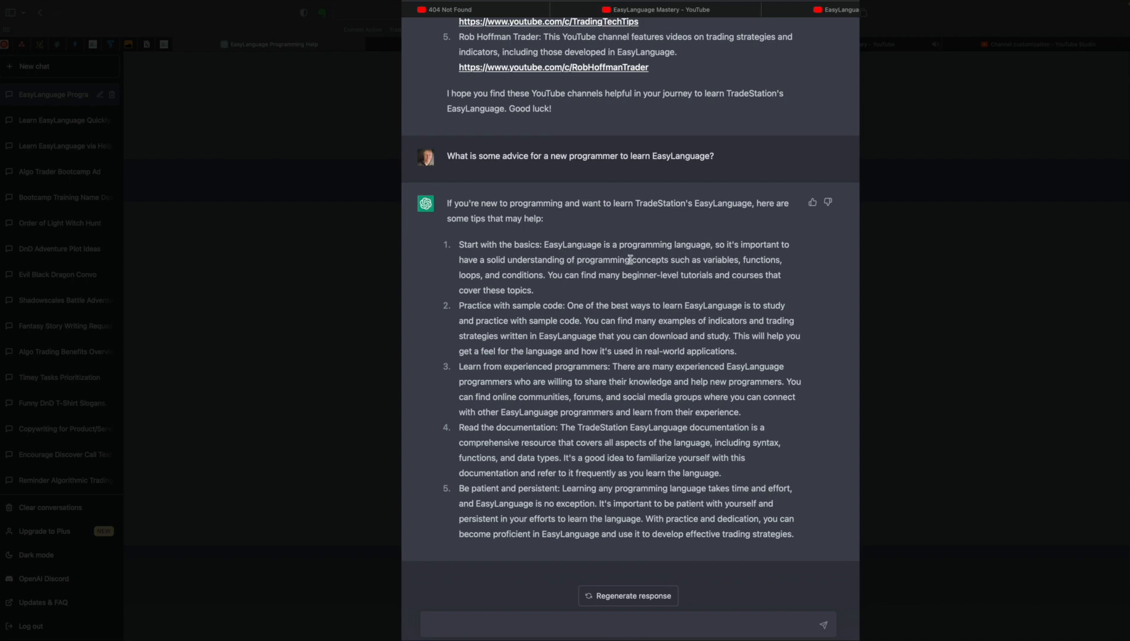
double_click(720, 260)
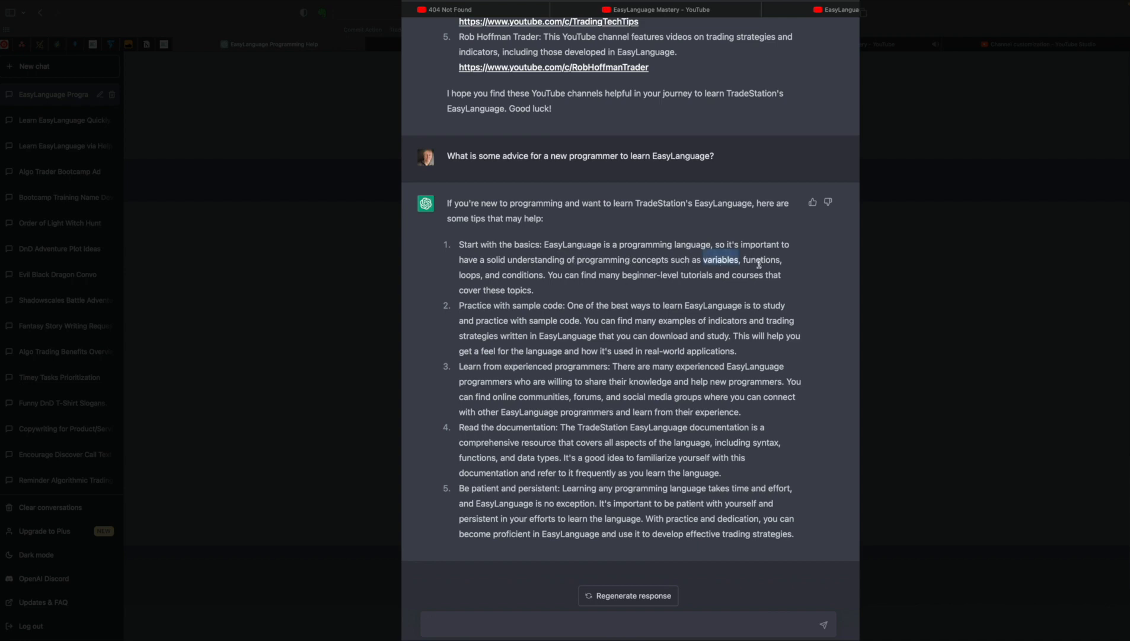
double_click(522, 274)
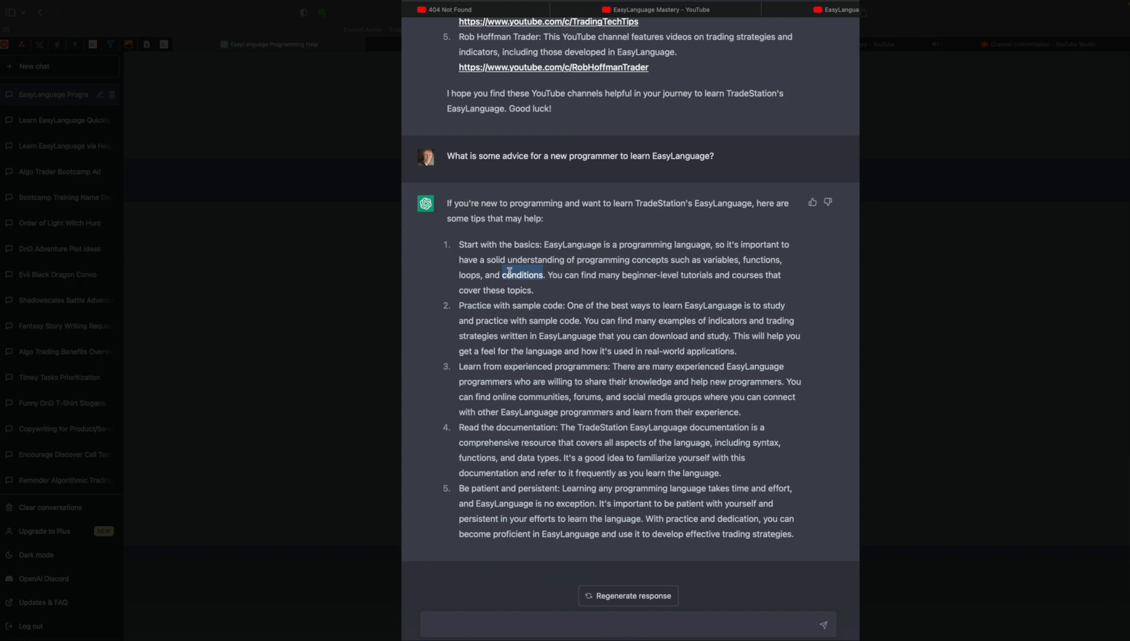
mouse_move(718, 255)
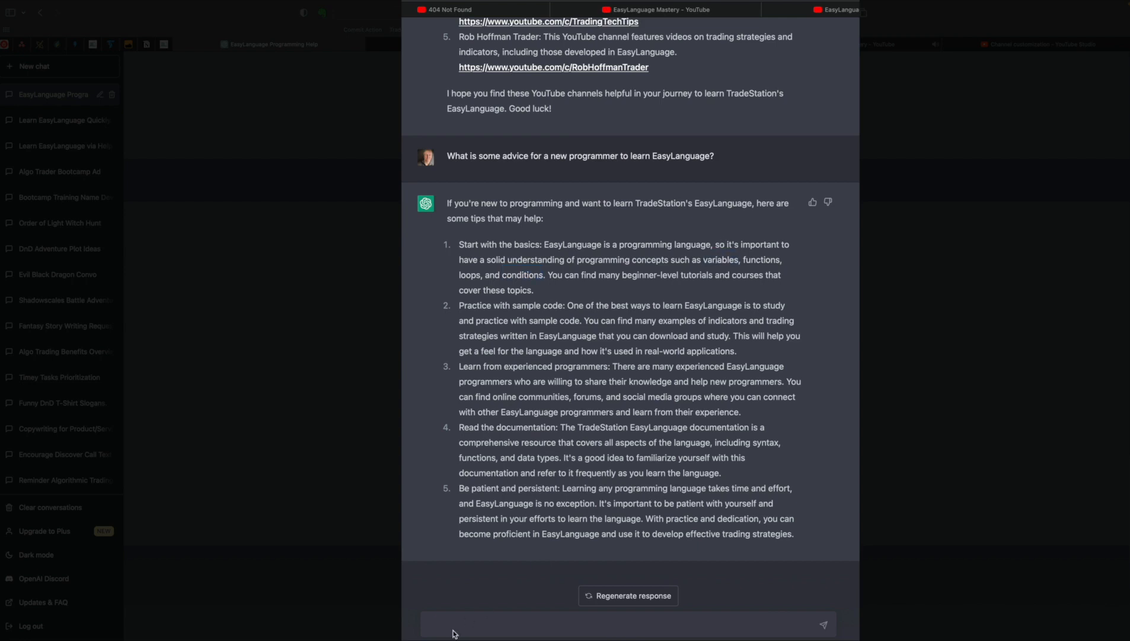
click(627, 624)
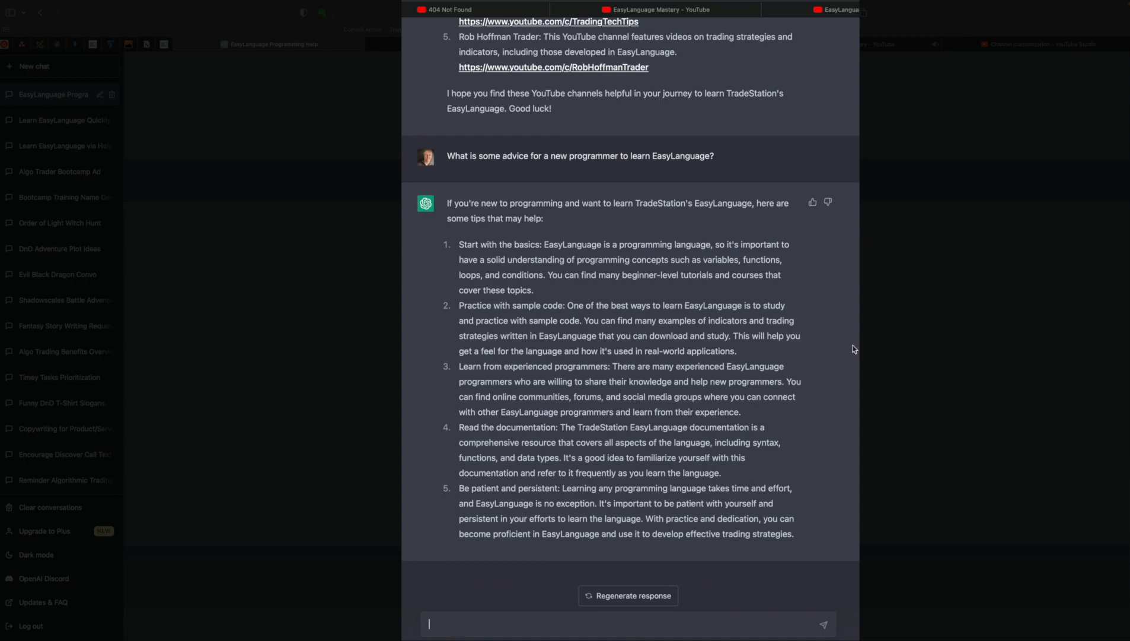
mouse_move(573, 334)
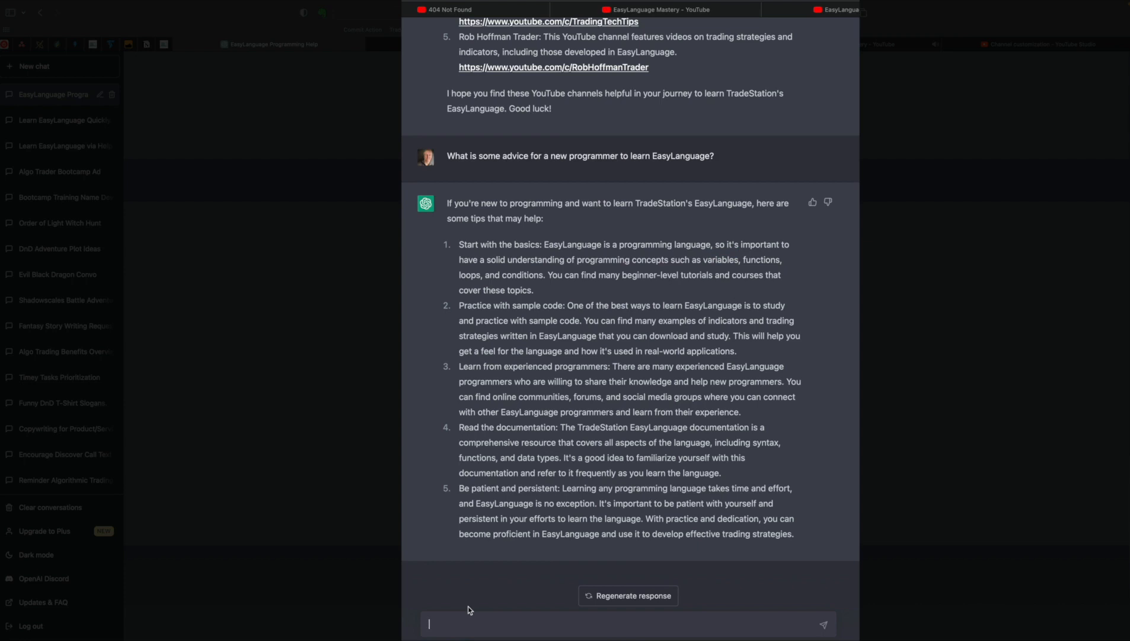
Ask ChatGPT to 'Please expand on point #1.' of its advice
text(Please expand on point #1.)
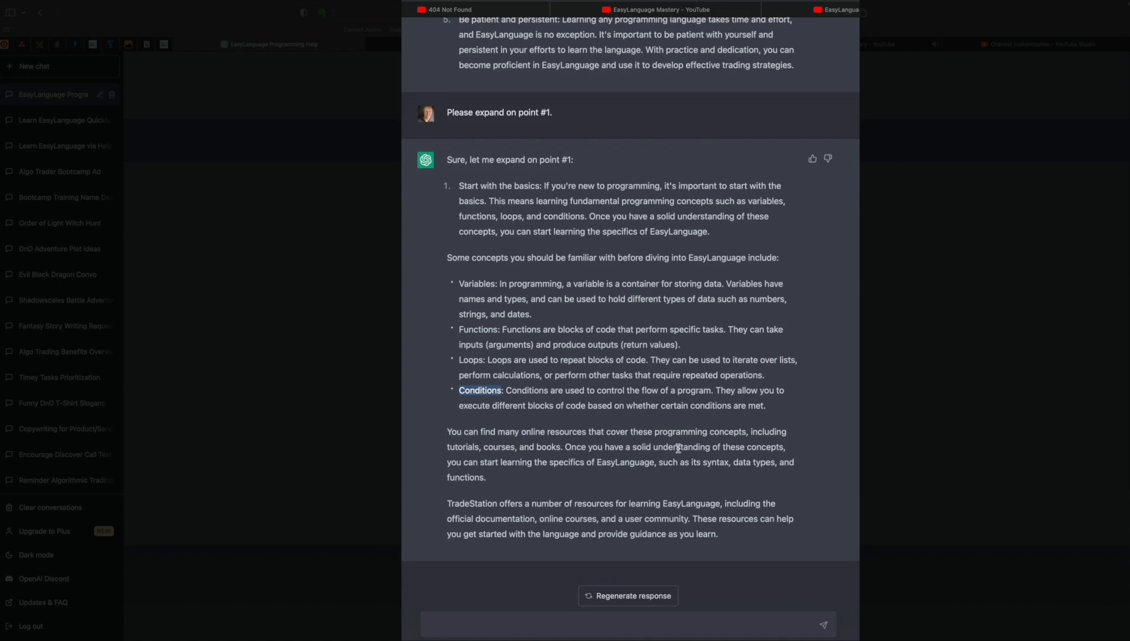
Request an EasyLanguage variables example and highlight the BuyPrice and SellPrice code lines
text(Give me an example of how to use variables in EasyLanguage.)
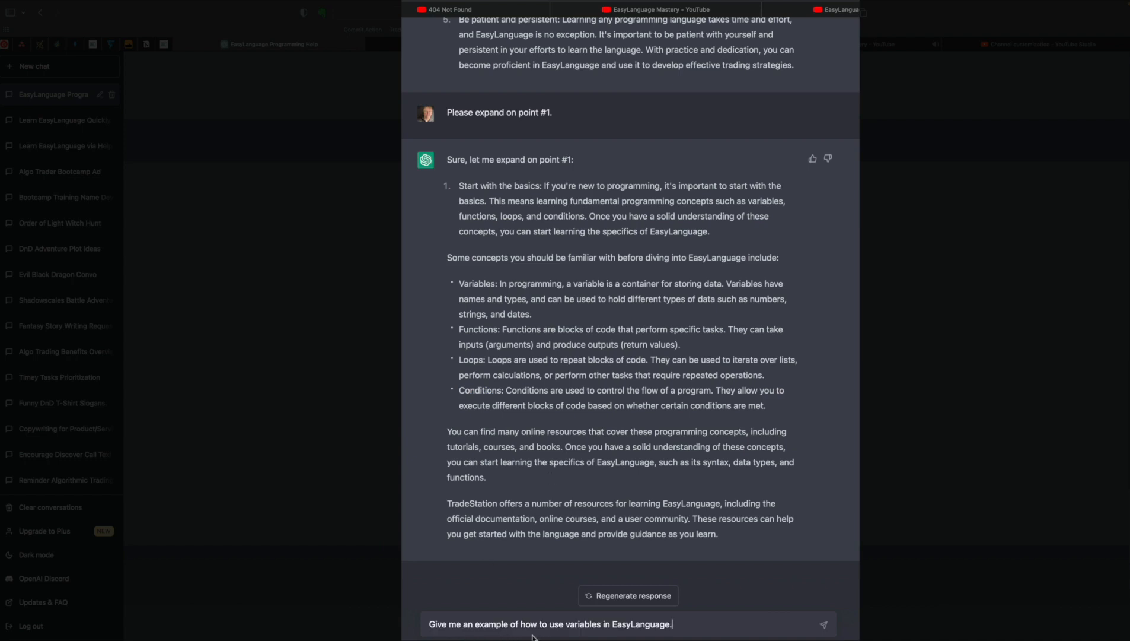
mouse_move(642, 628)
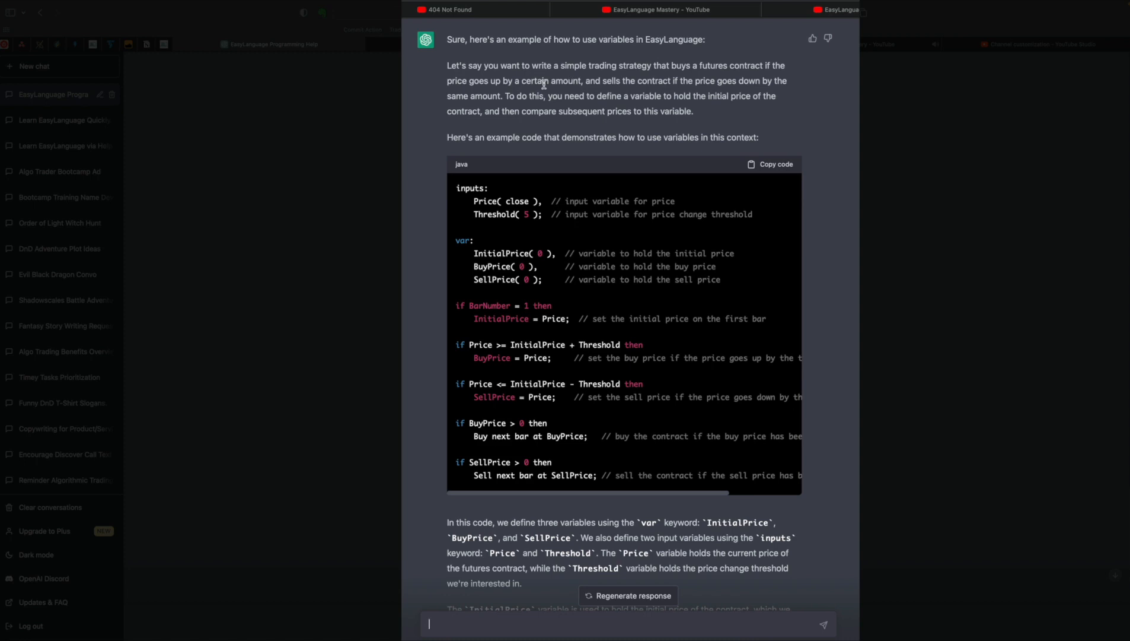
mouse_move(561, 203)
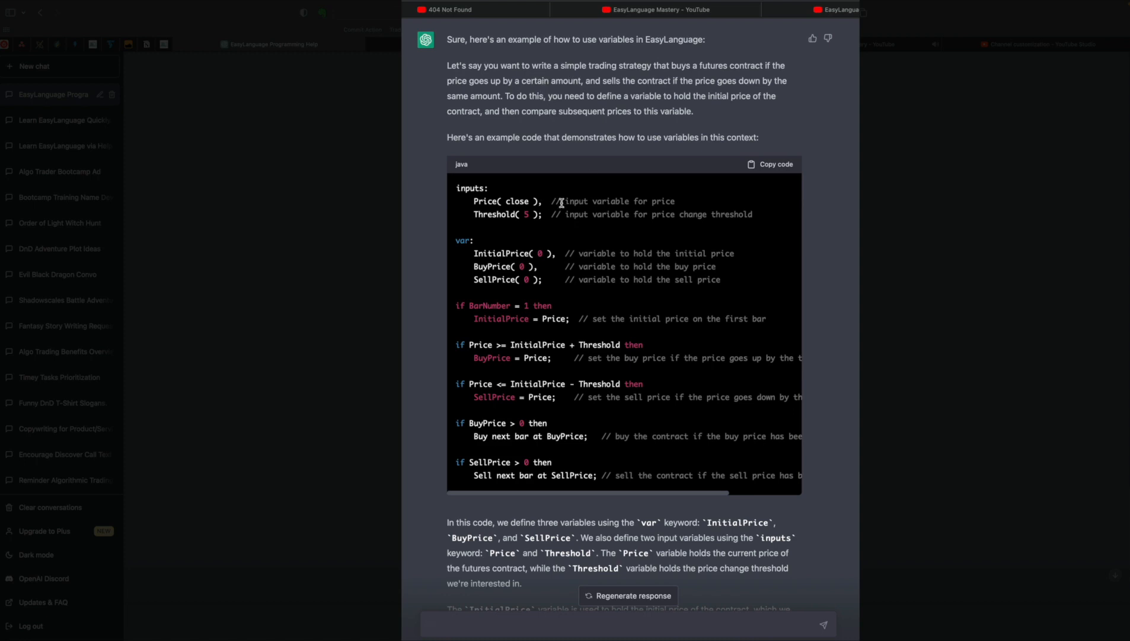
drag(560, 203, 595, 387)
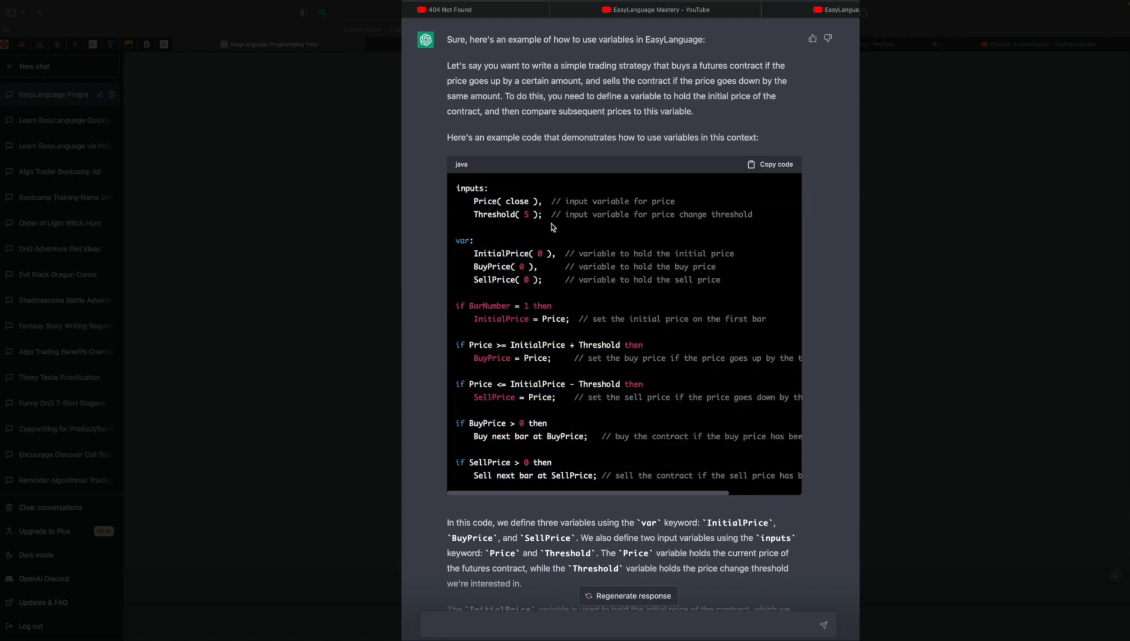
mouse_move(572, 226)
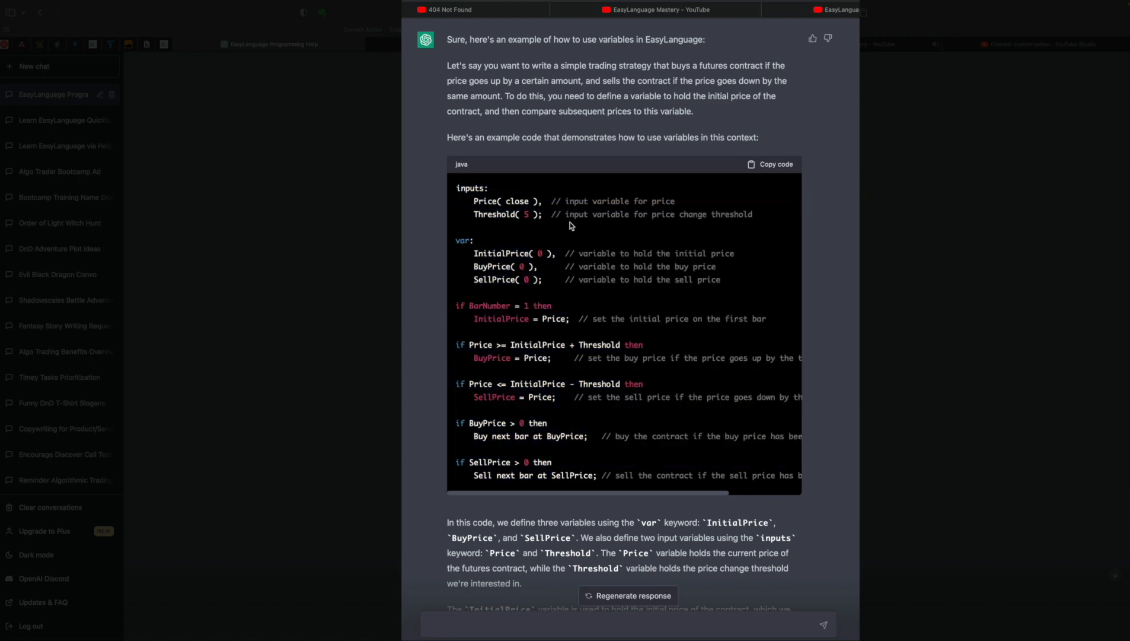
mouse_move(734, 215)
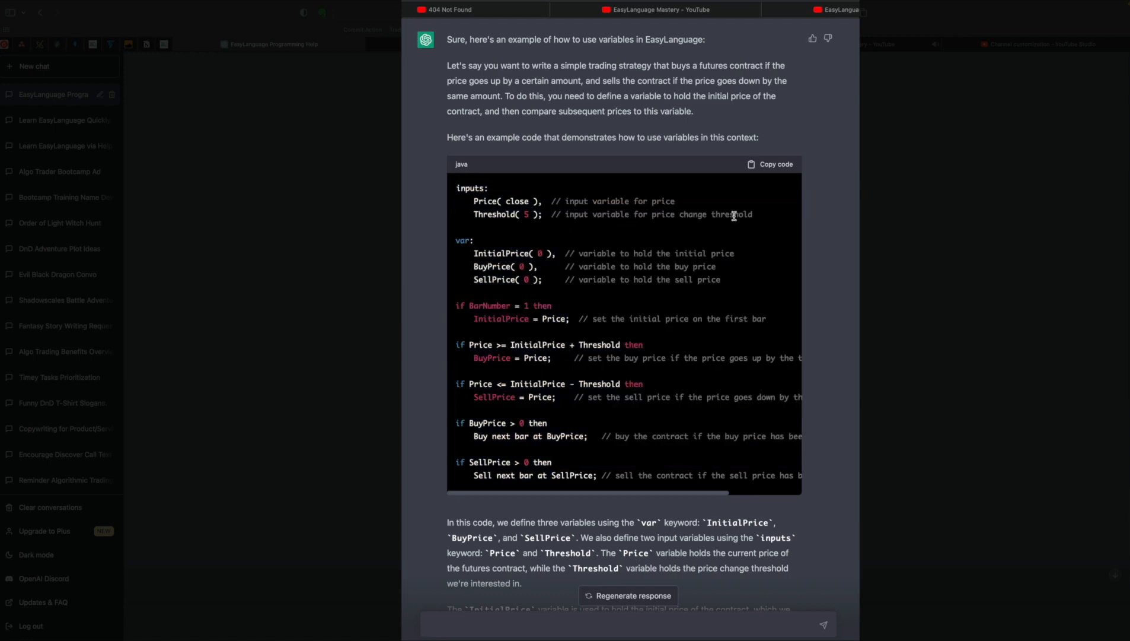
double_click(487, 253)
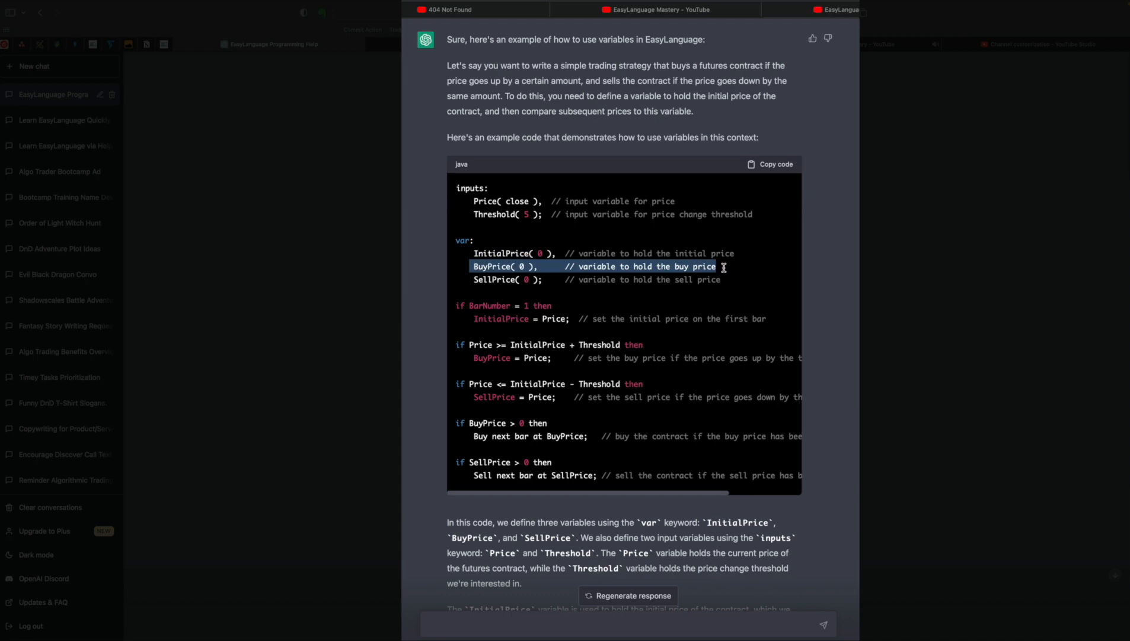
drag(723, 267, 735, 279)
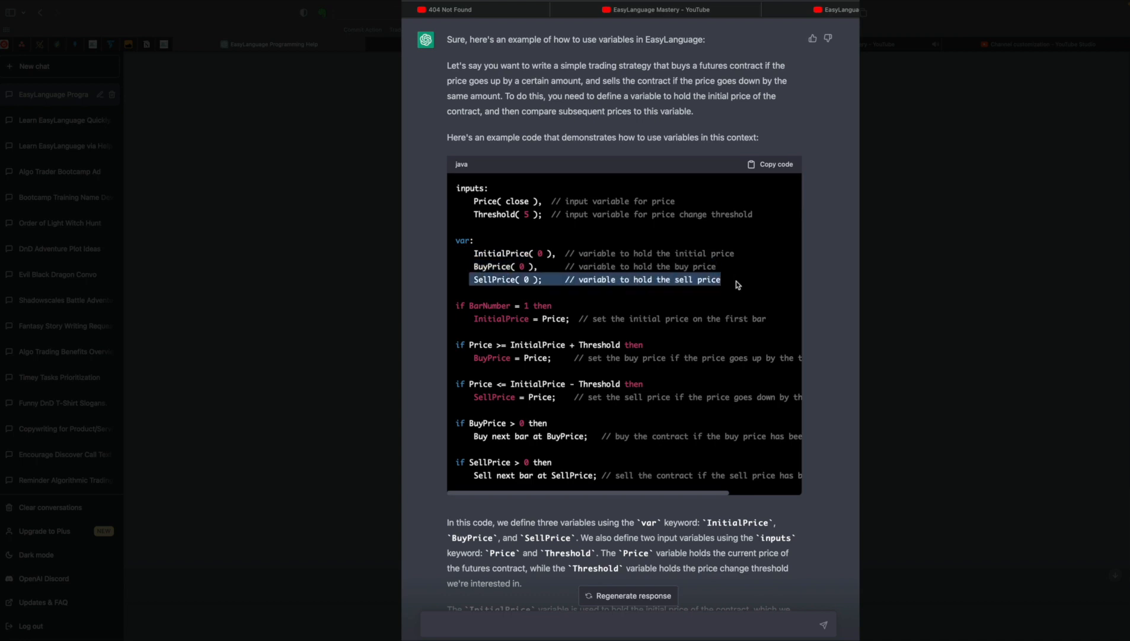
mouse_move(549, 255)
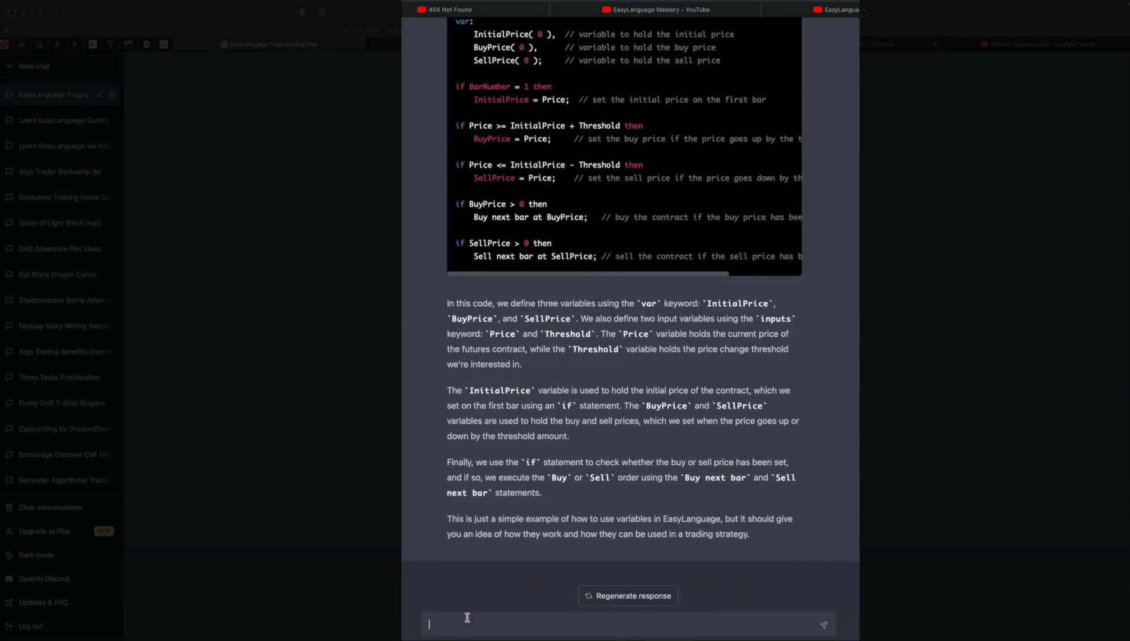
Ask ChatGPT how to define a string variable in EasyLanguage
text(How do)
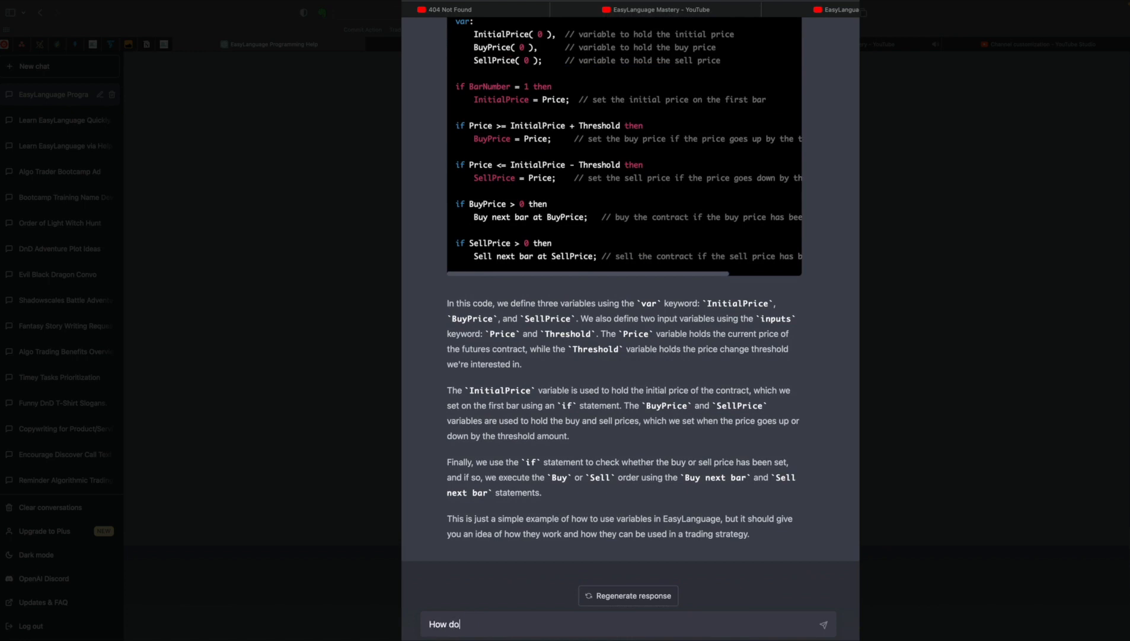
text(you define a)
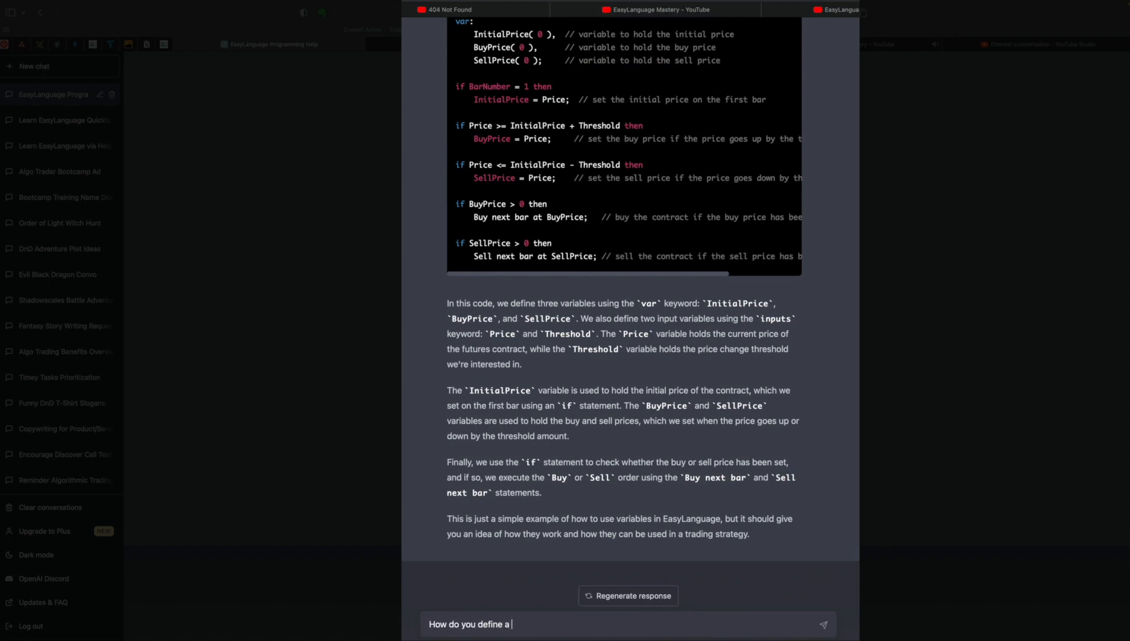
text(string variable in)
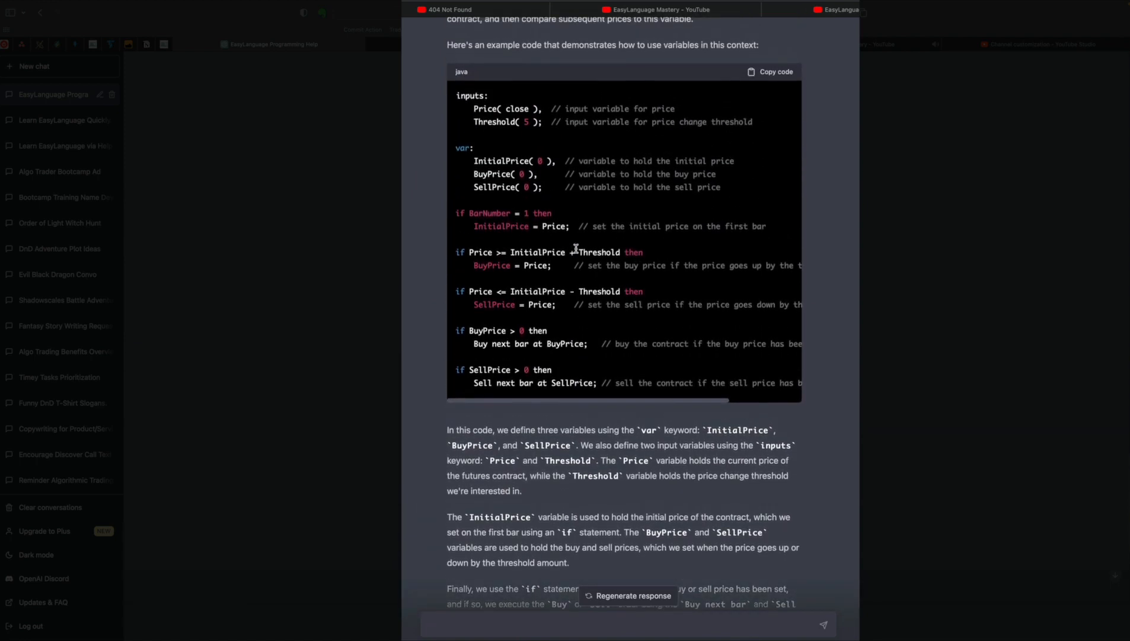
double_click(460, 71)
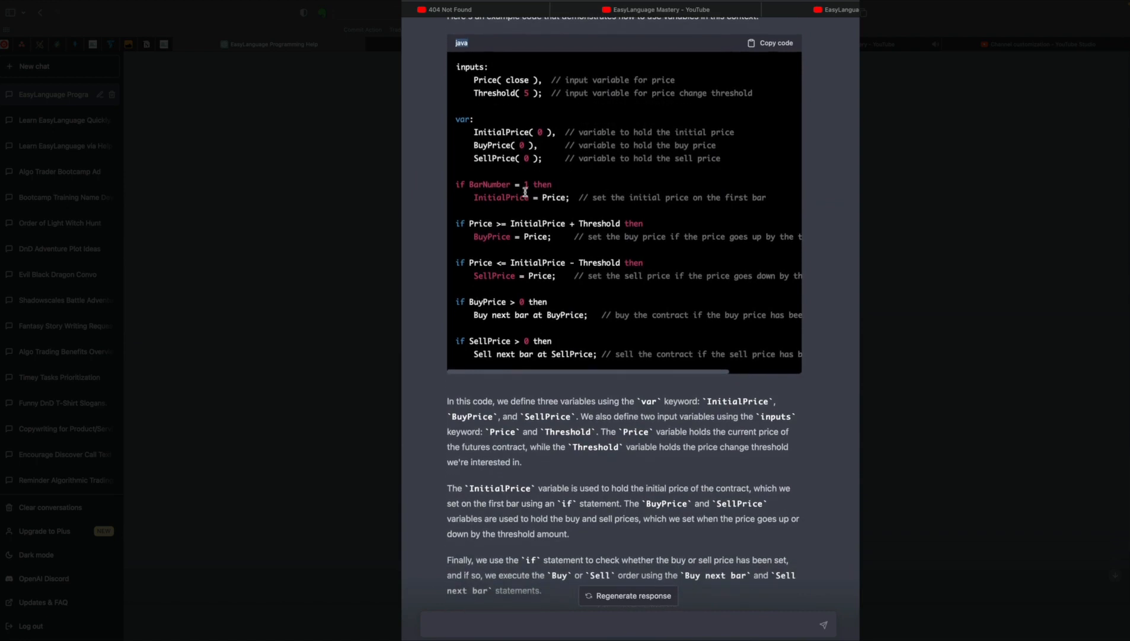
mouse_move(546, 294)
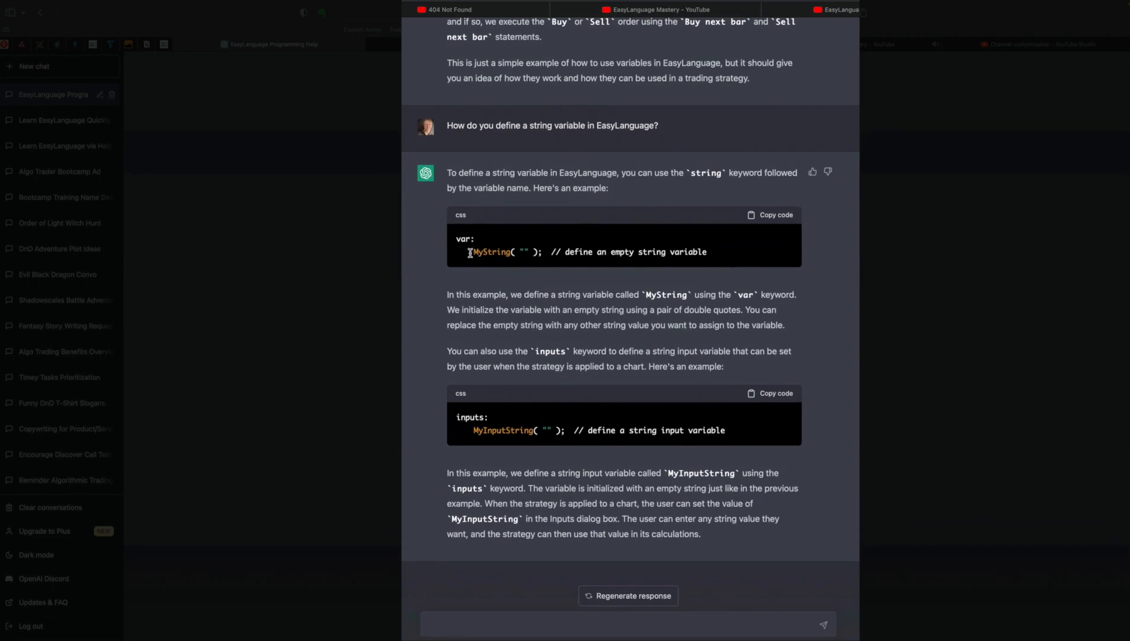
mouse_move(487, 441)
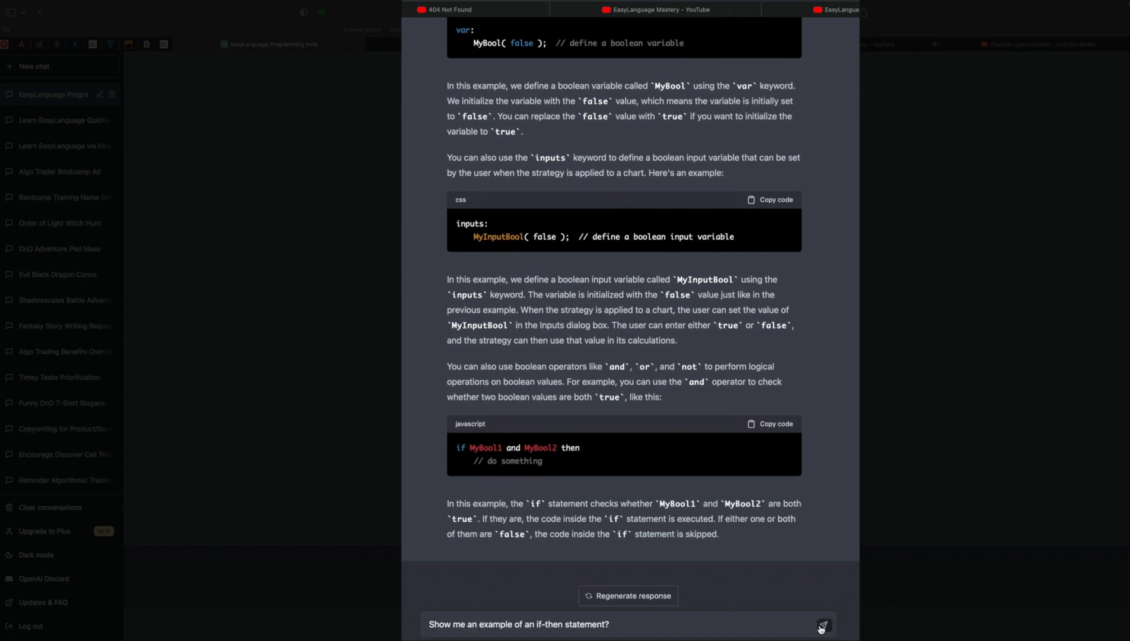
Send the if-then question, highlight its explanation, and ask for a switch statement example
click(823, 624)
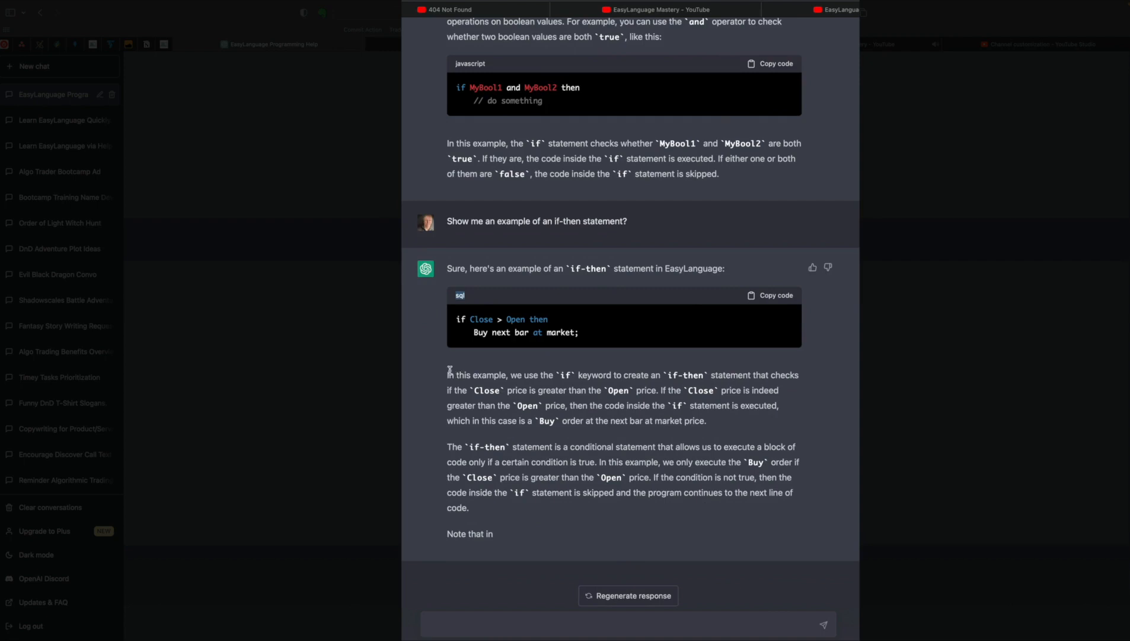
drag(448, 374, 509, 533)
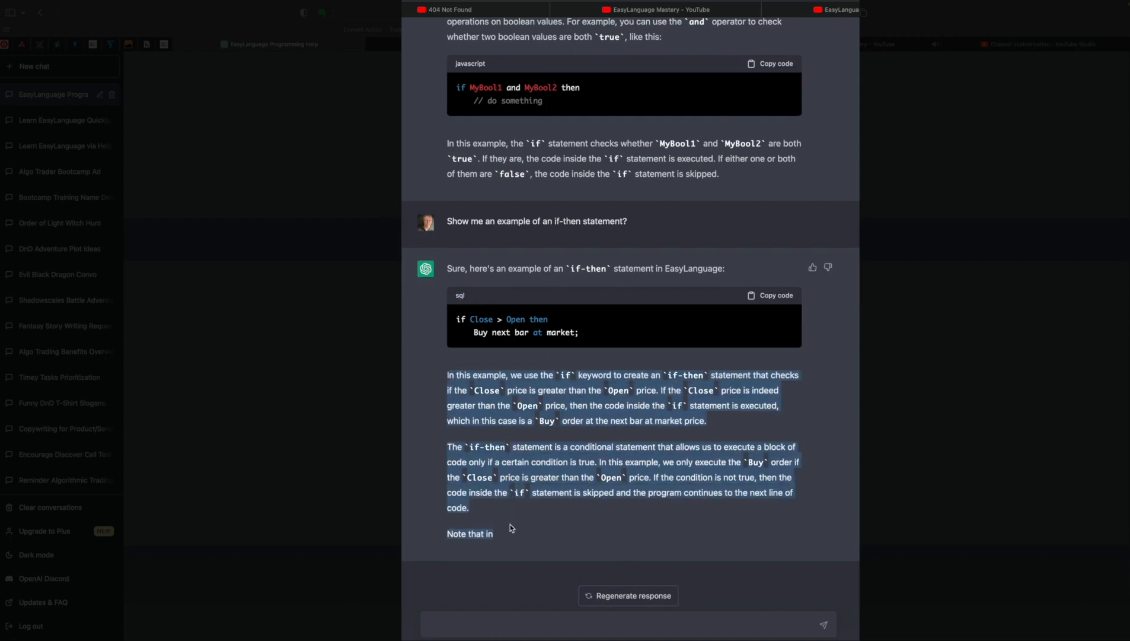
text(I forgot how to code a switch statement. Can you give me an example?)
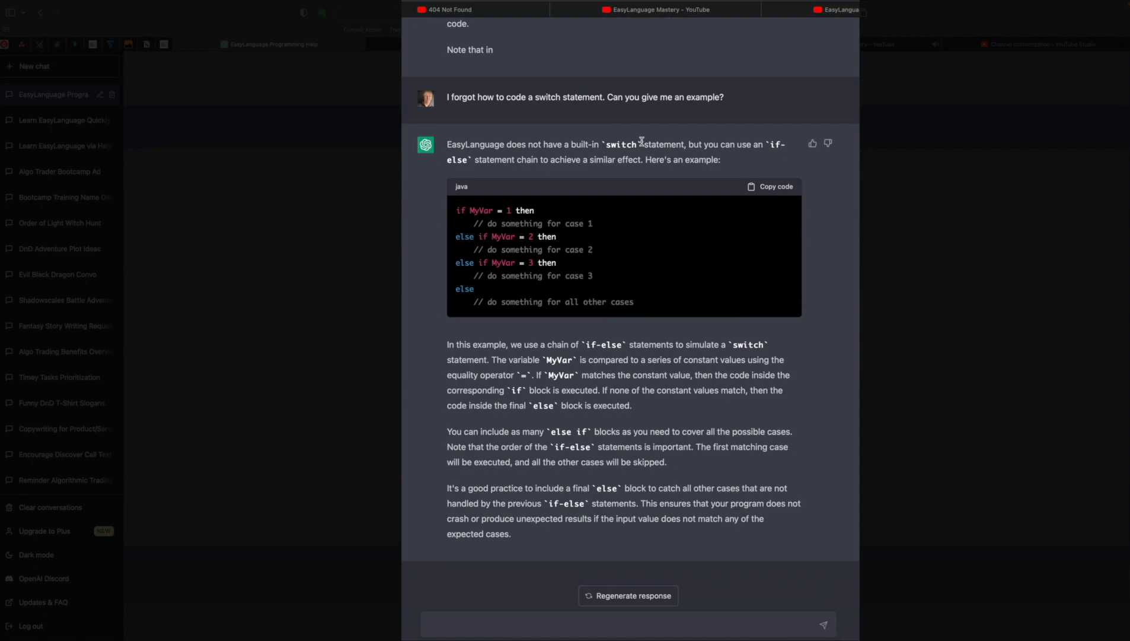
mouse_move(655, 188)
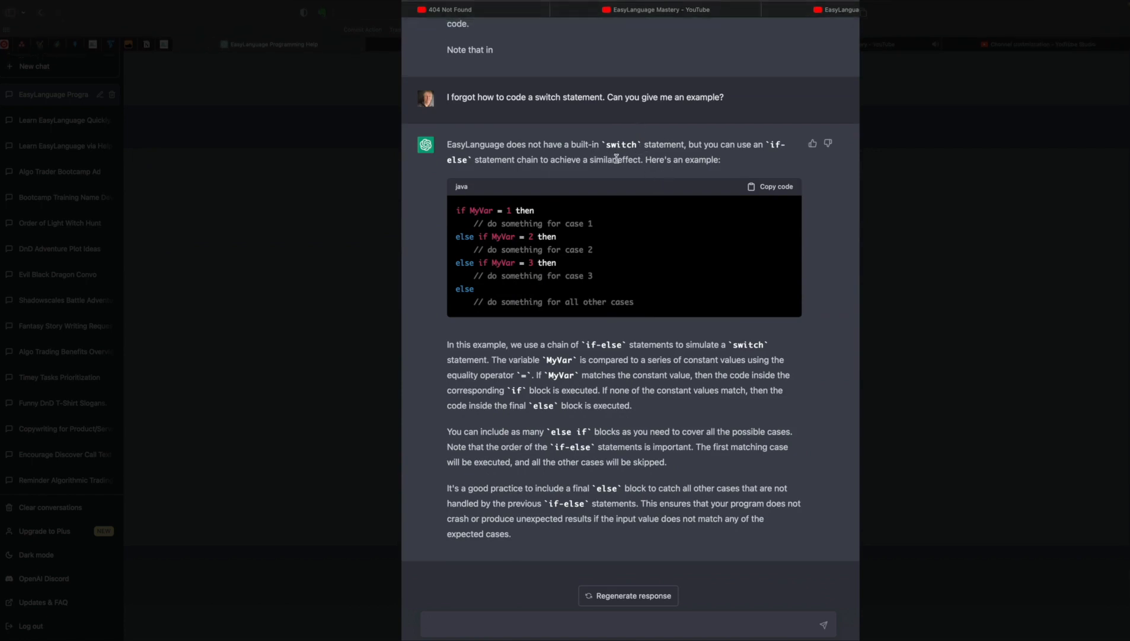
Highlight part of ChatGPT's if-else chain reply to the switch statement question
drag(456, 210, 632, 301)
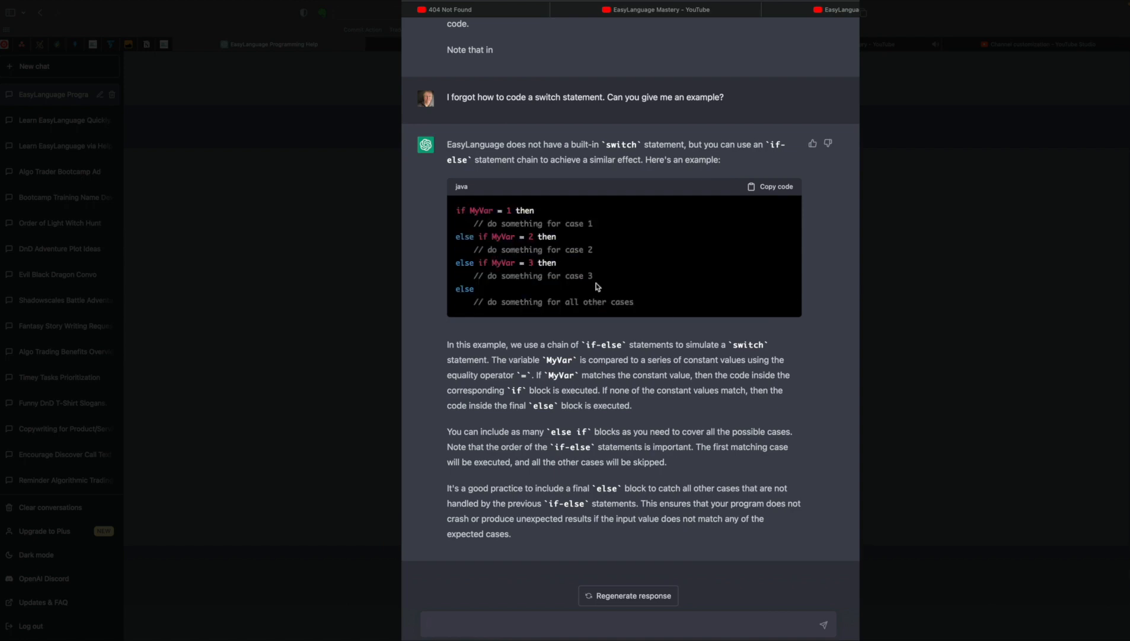
mouse_move(606, 366)
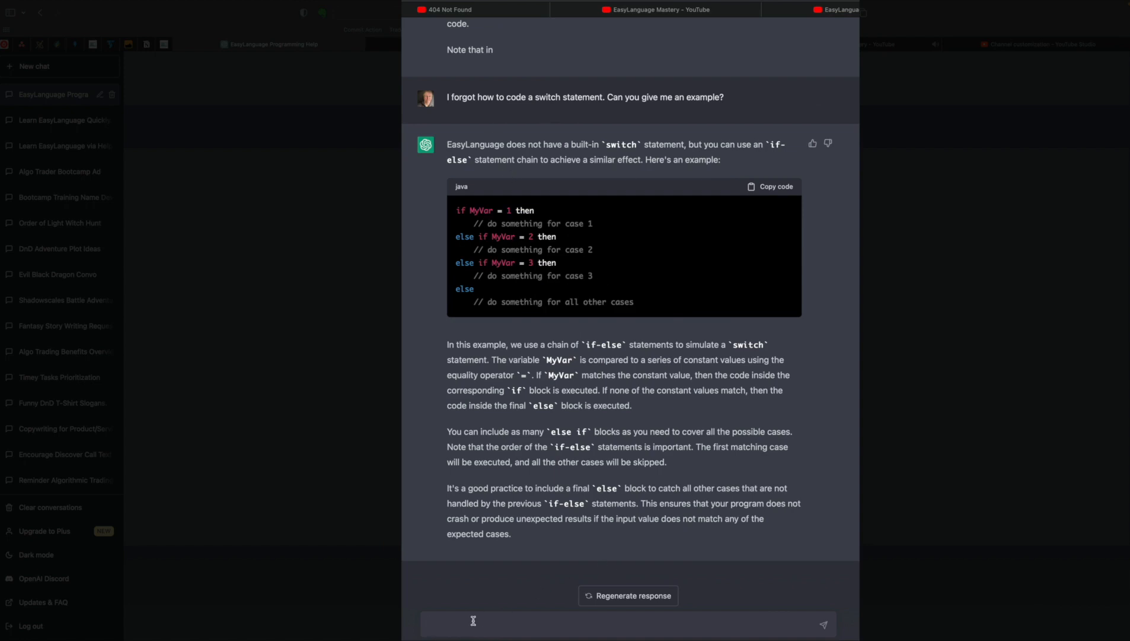
Tell ChatGPT 'That's not correct. EasyLanguage does have a switch statement.'
text(That's not correct. EasyLanguage does have a switch statement.)
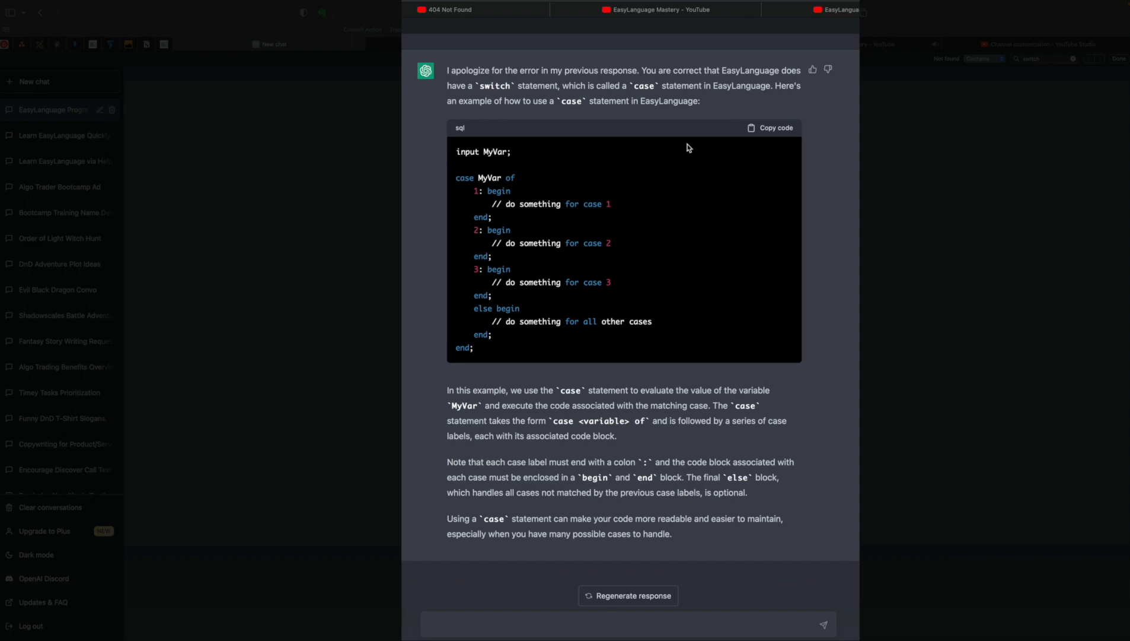
click(628, 623)
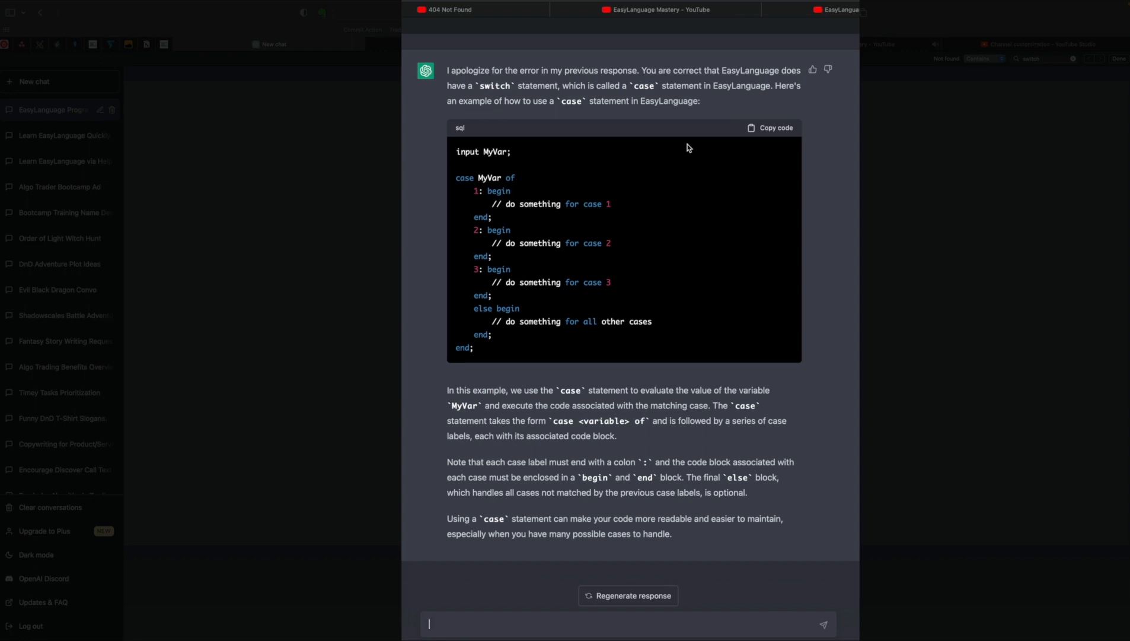